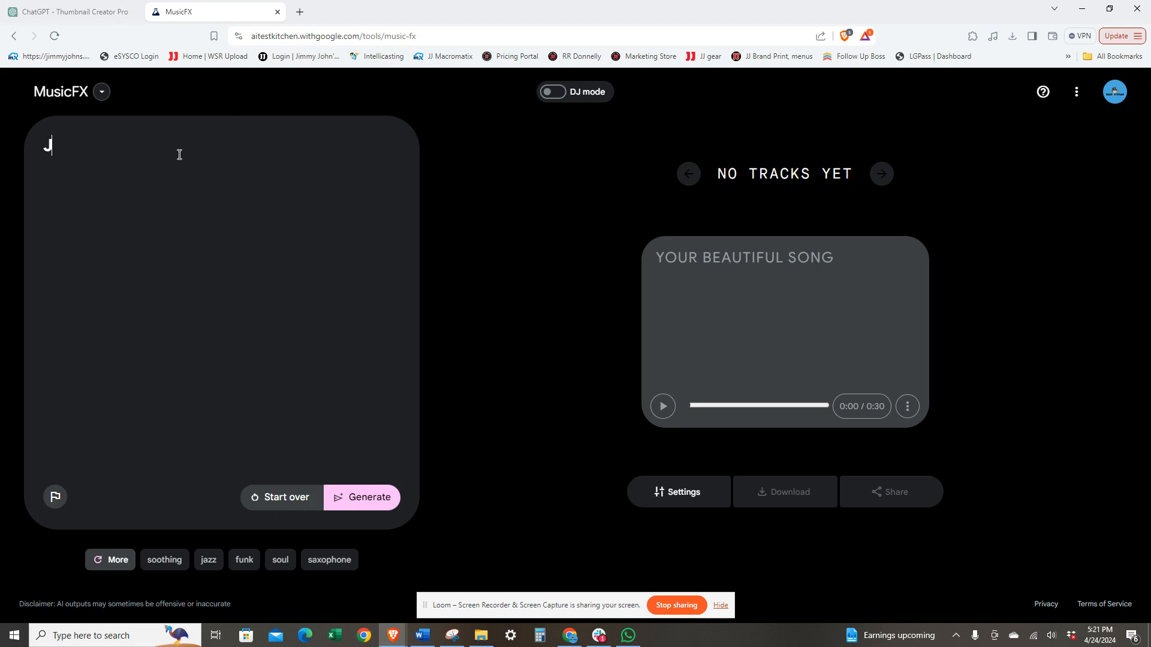
Enter the prompt "Jazz slow tunes with keyboard, bass, and drums", correcting a typo along the way.
type("azz song")
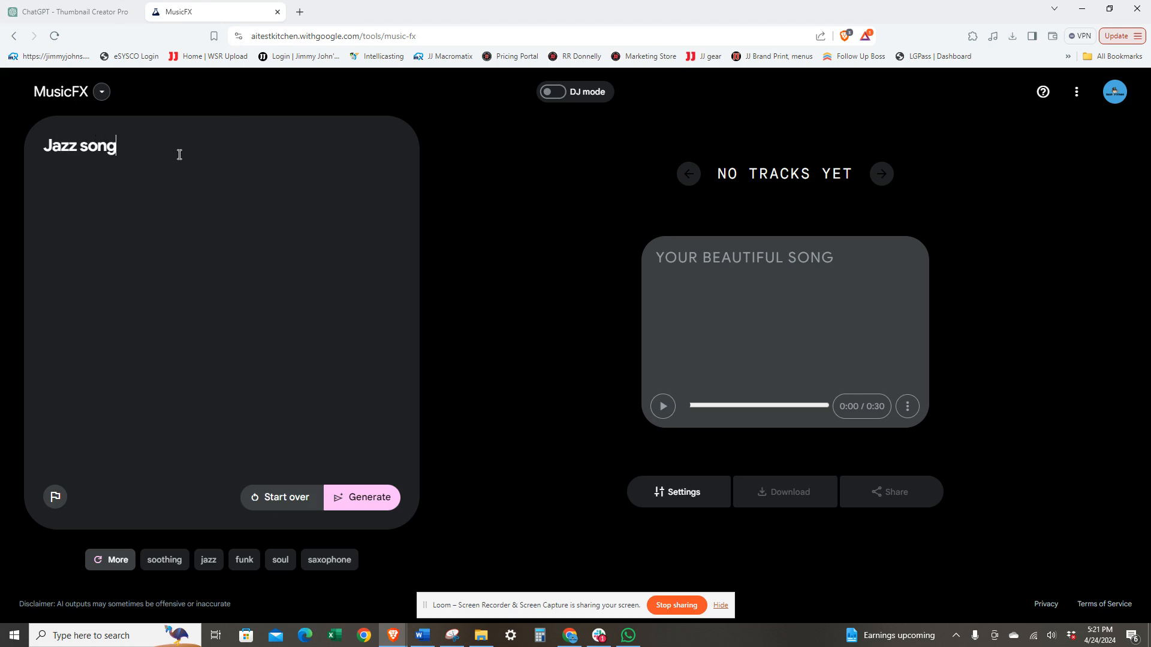
key("Backspace")
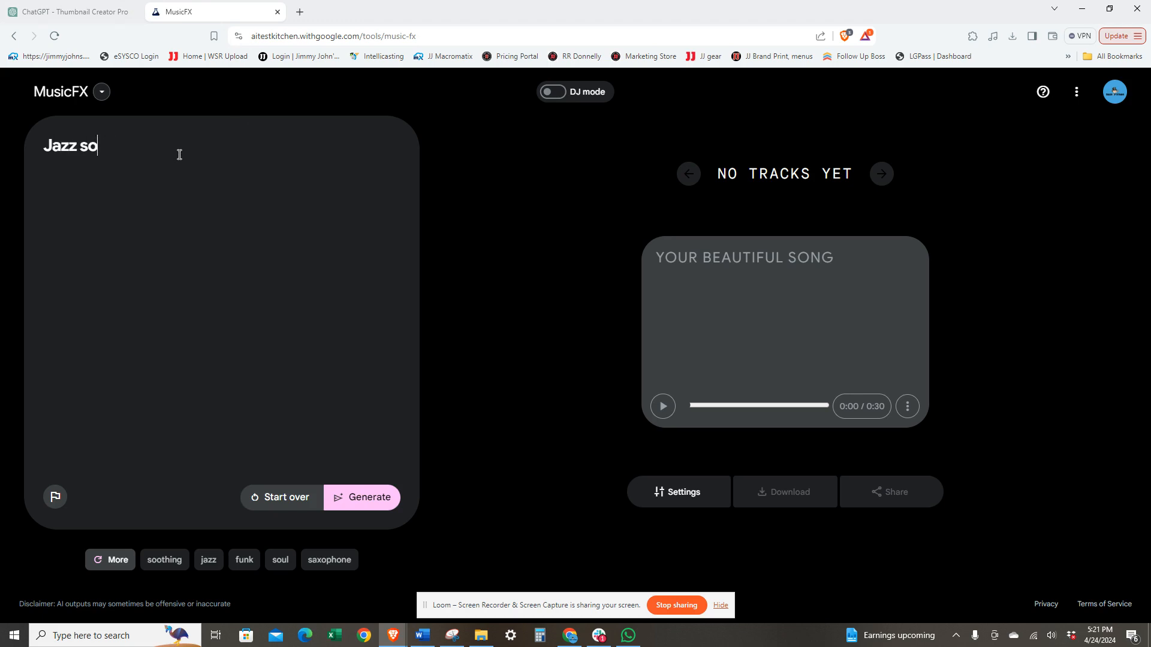
type("low tunes with")
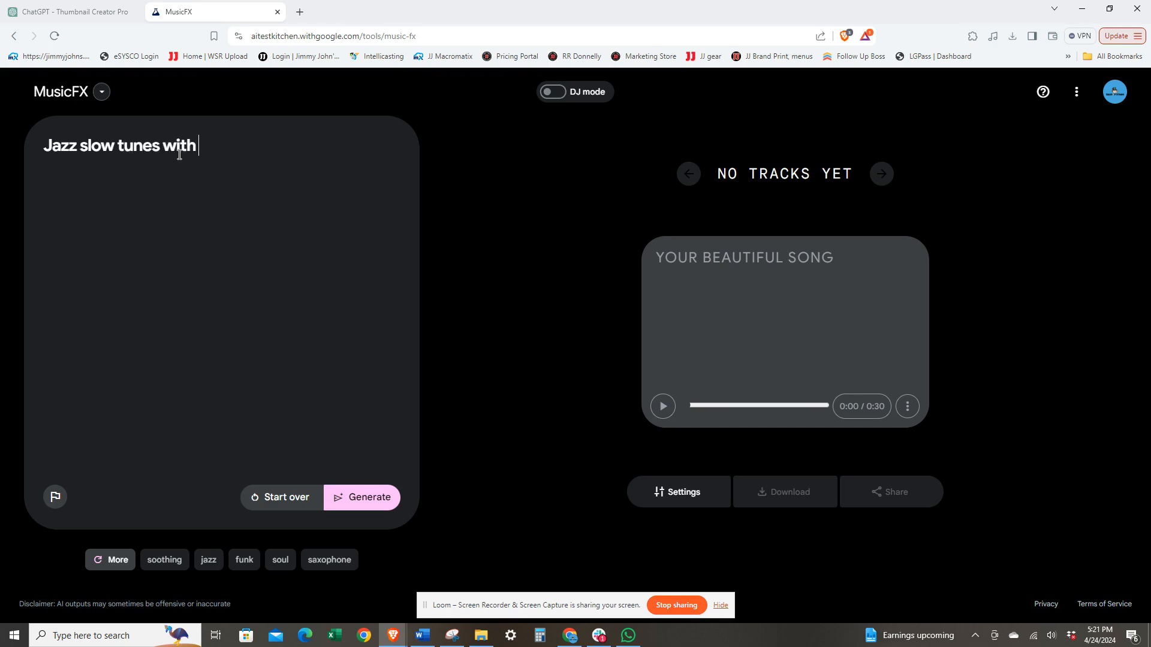
type("keyboard")
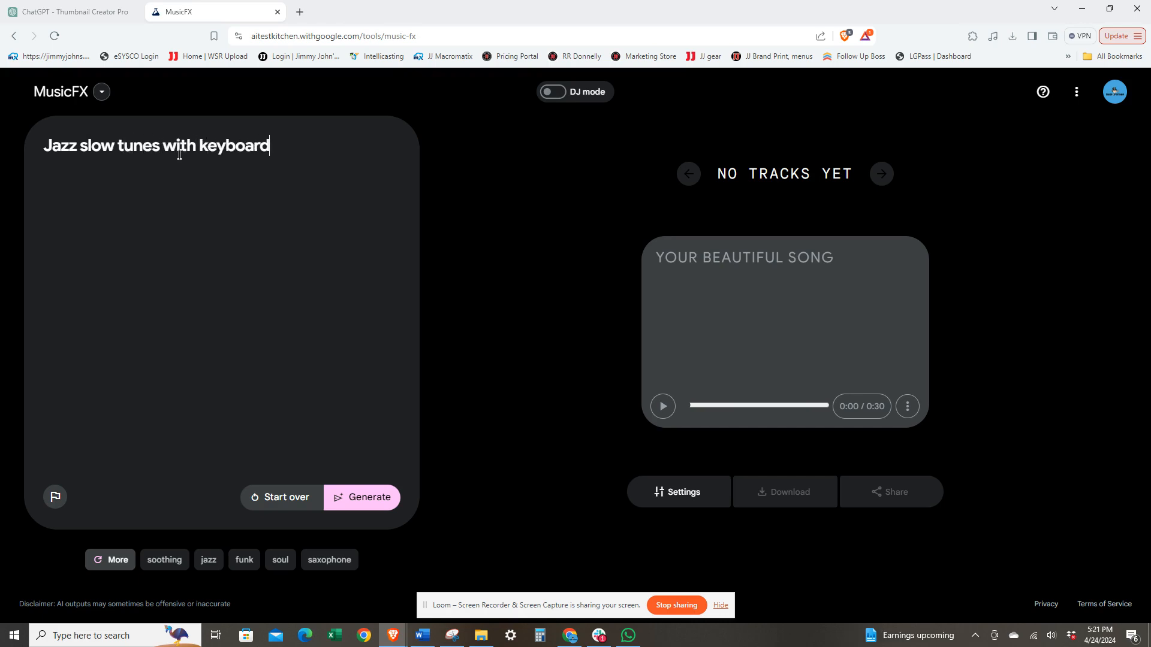
type(", ba")
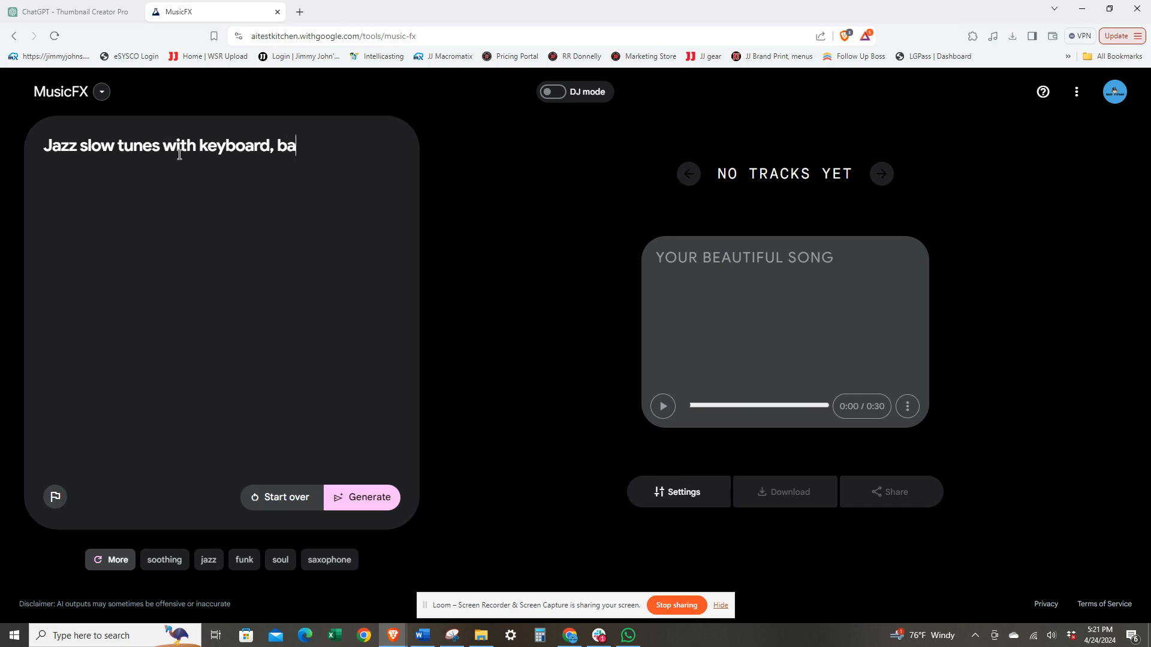
type("ss, and dru")
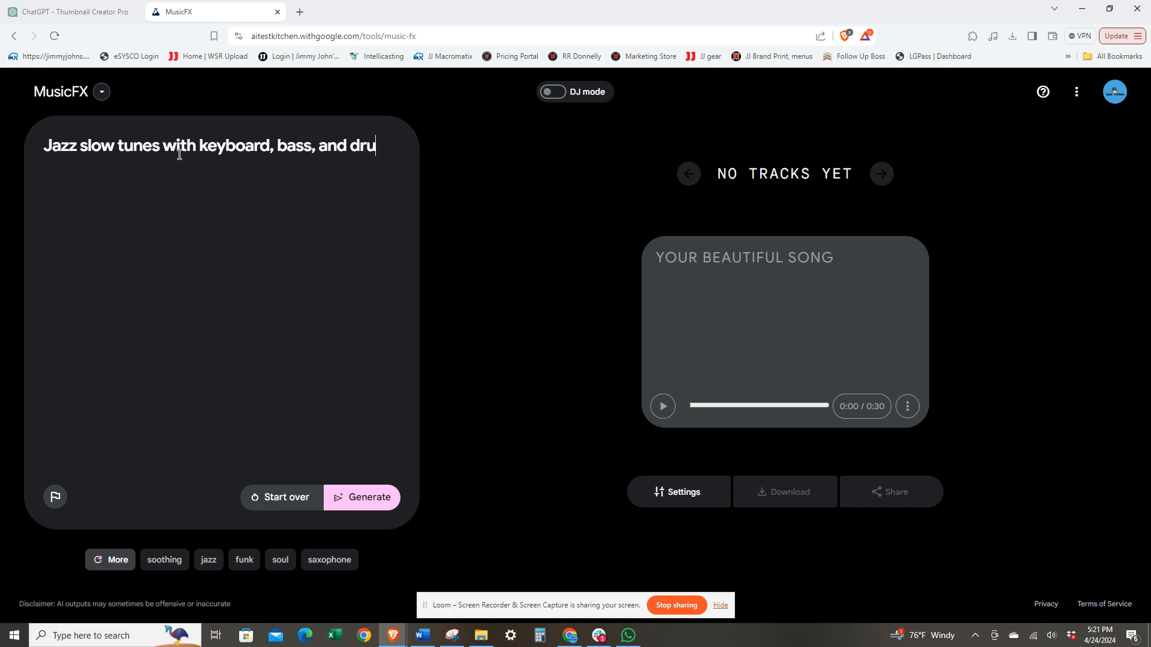
type("ms")
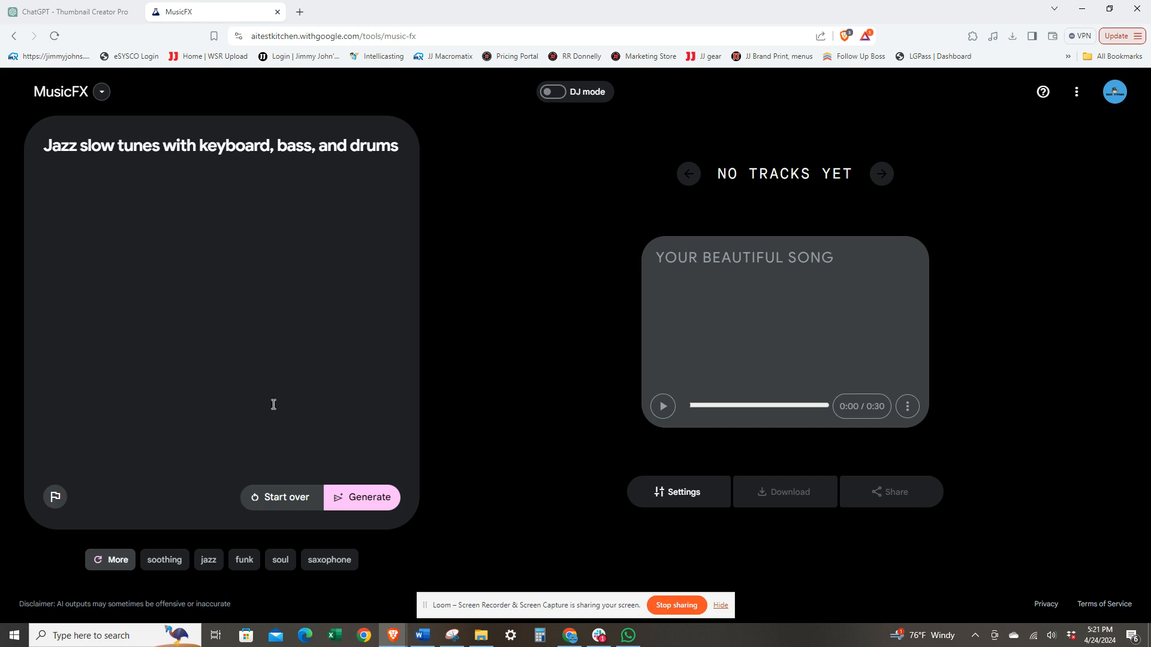
Convert the jazz prompt into chips (Jazz, slow tunes, keyboard, bass, drums) and dismiss the chips tip.
left_click(369, 496)
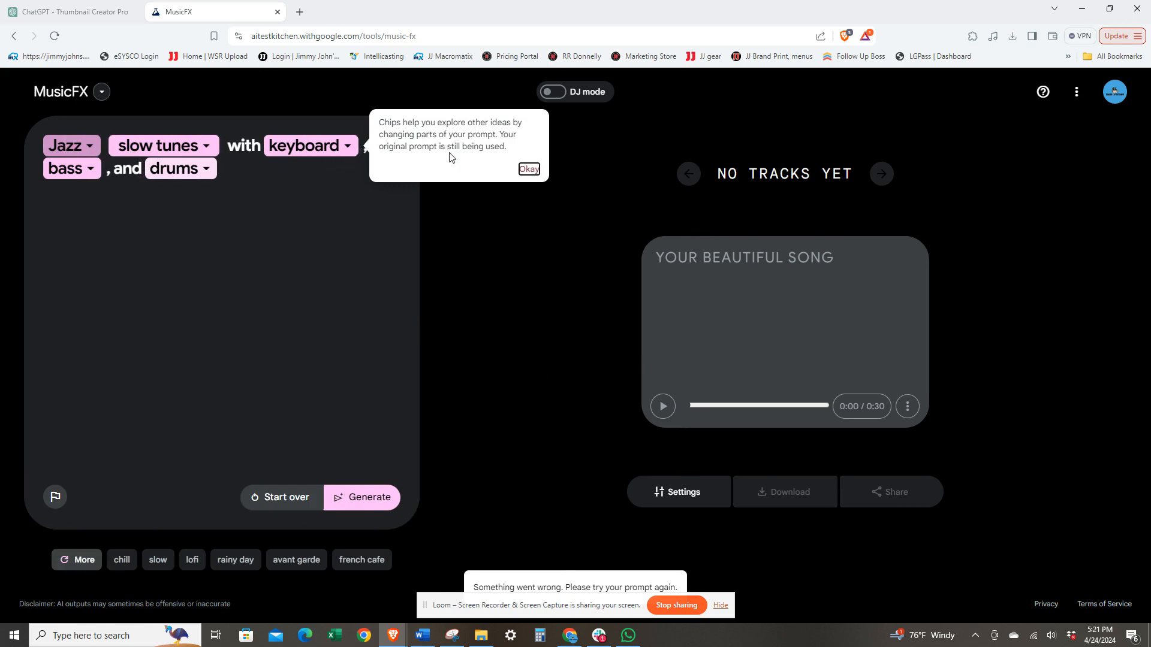
left_click(181, 168)
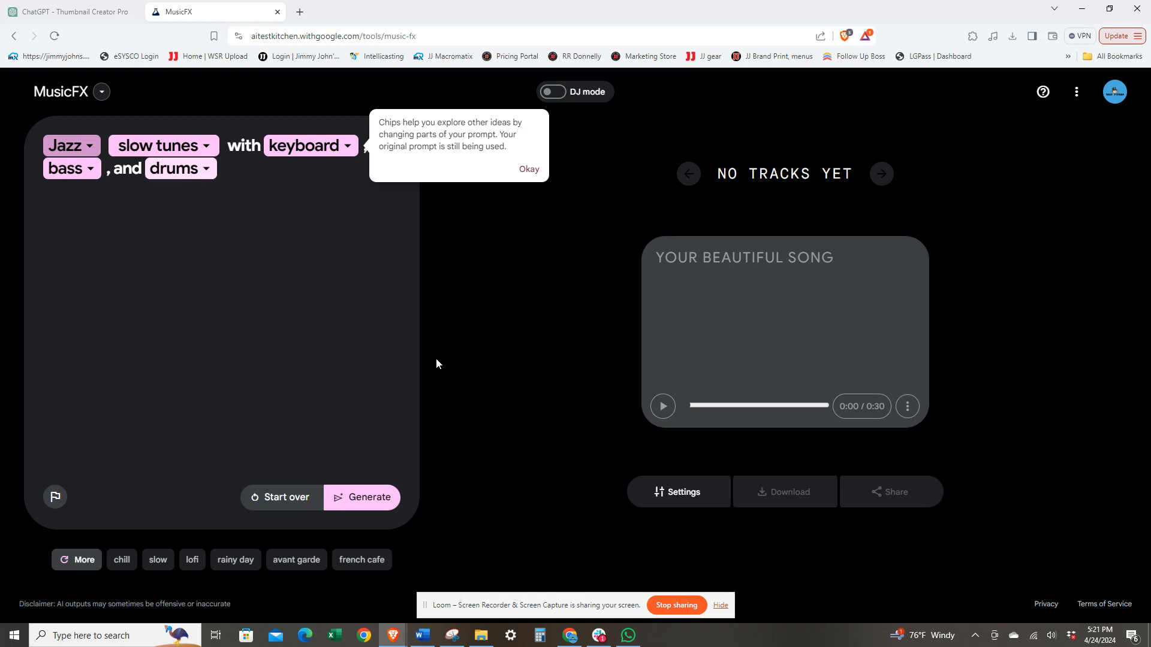
mouse_move(573, 432)
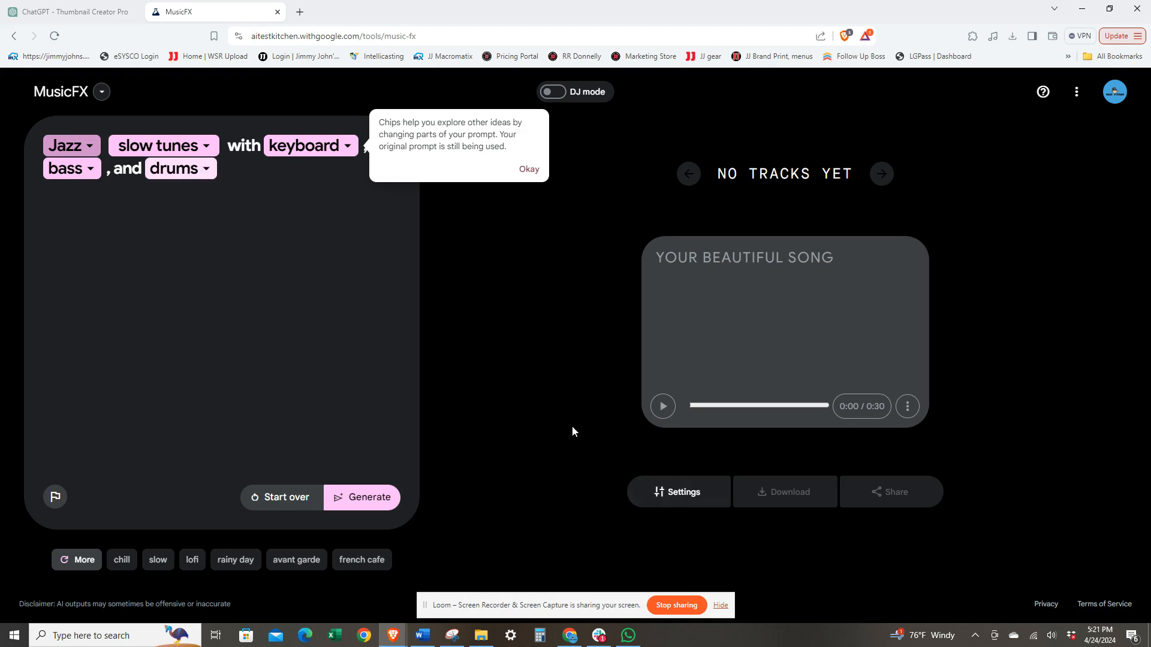
left_click(528, 169)
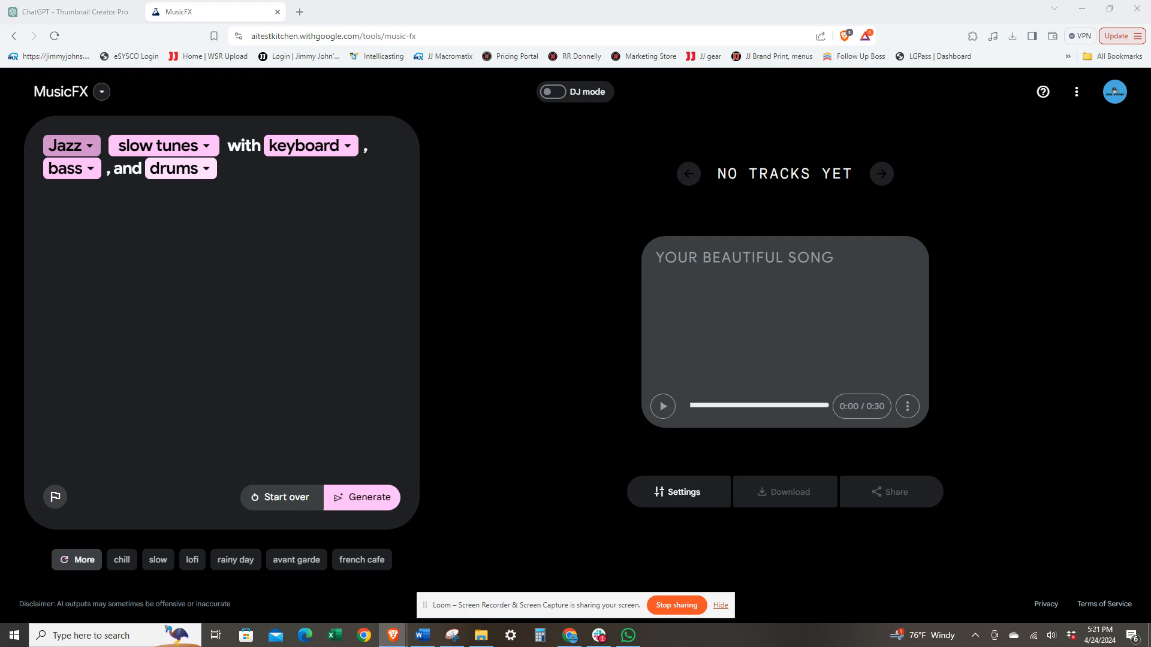
Generate two jazz tracks, listen to both, then clear the prompt for a new idea.
left_click(361, 496)
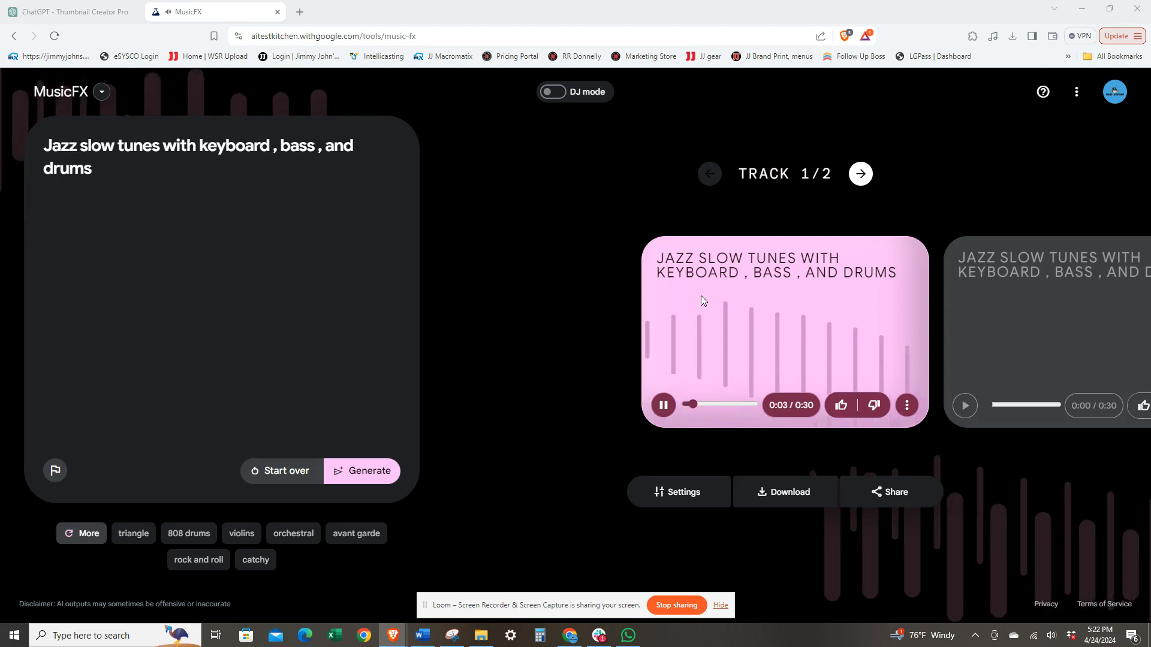
mouse_move(613, 368)
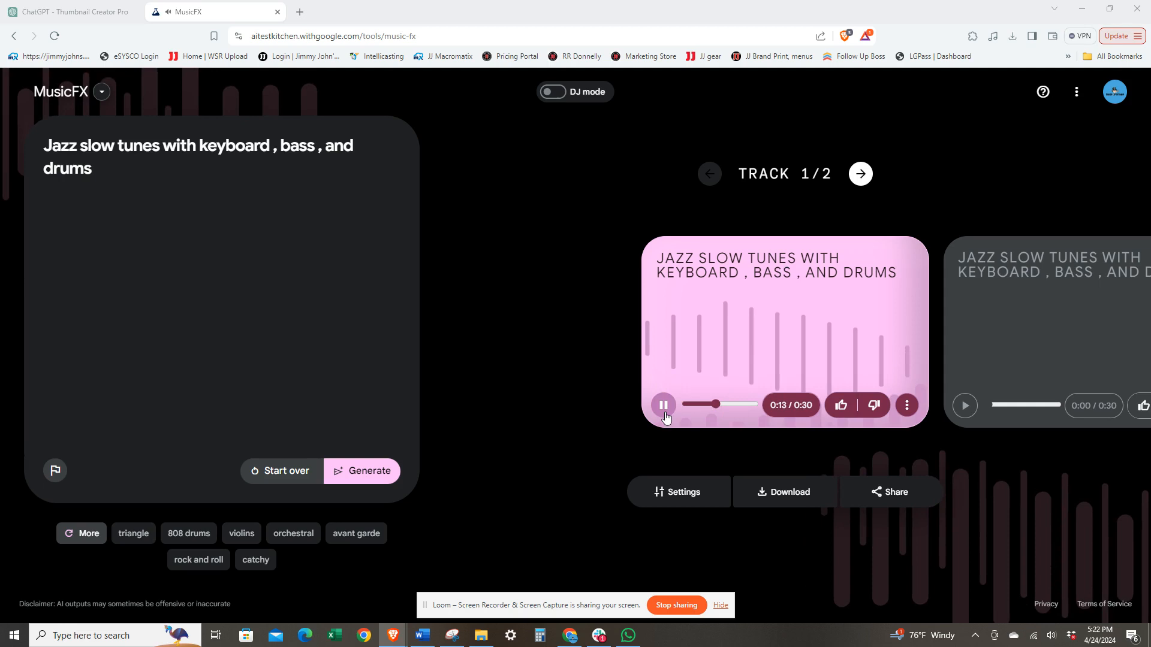
left_click(662, 404)
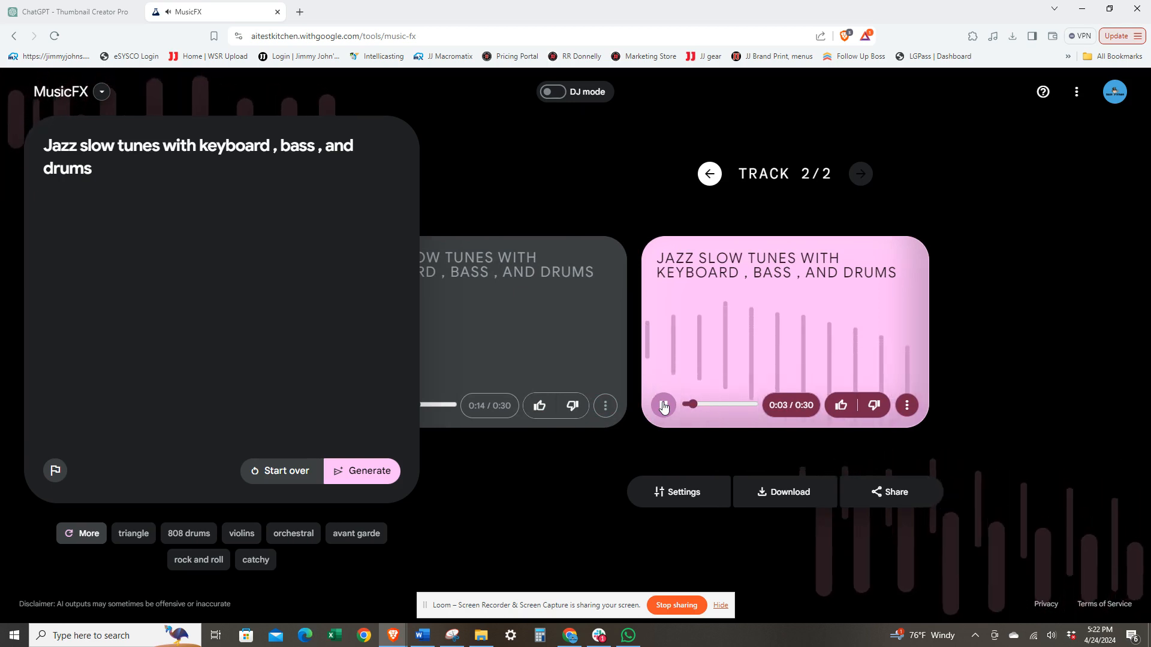
left_click(662, 405)
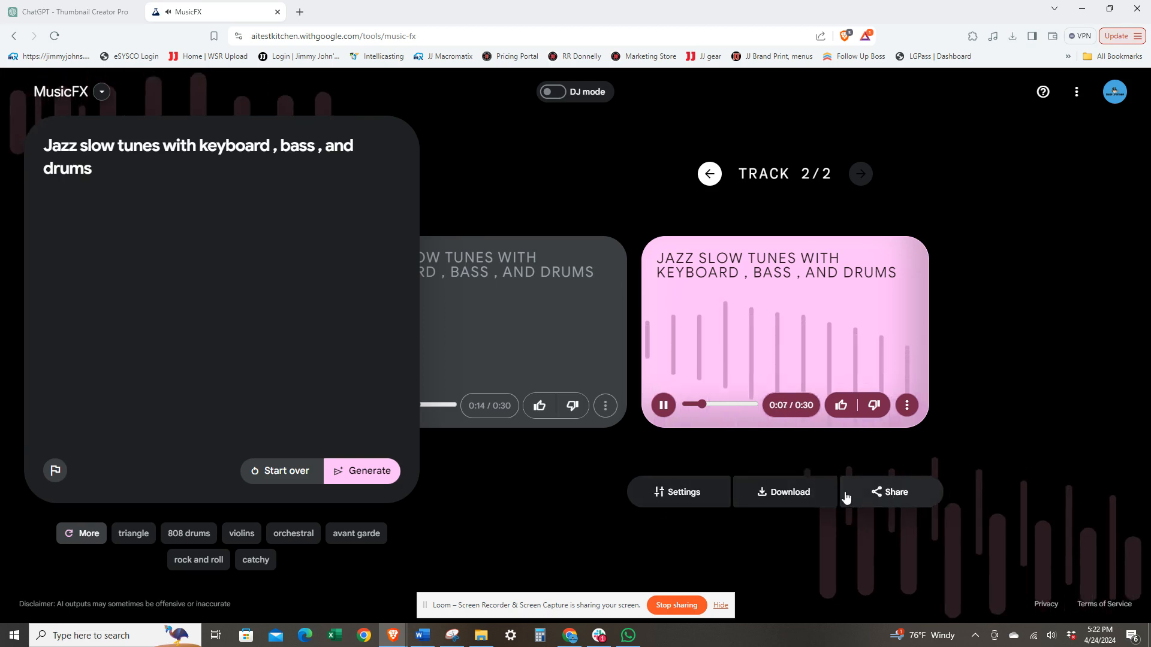
left_click(661, 405)
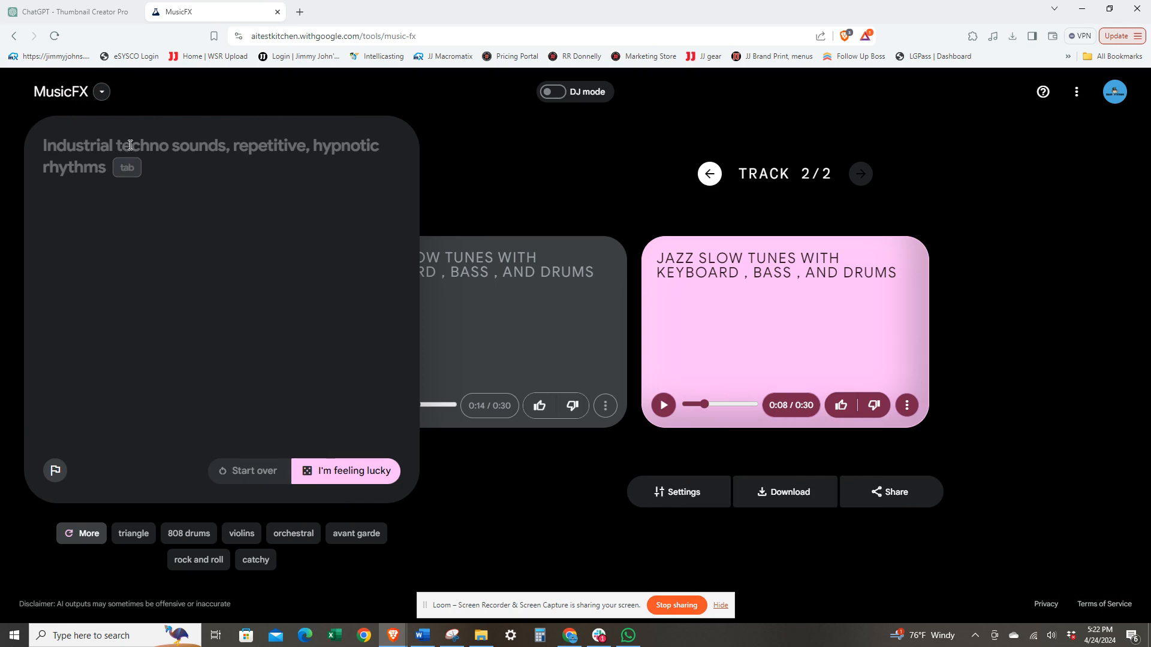
Enter the new prompt "jazz fast drums bass keyboard" and start generating from it.
type("jazz fast drums")
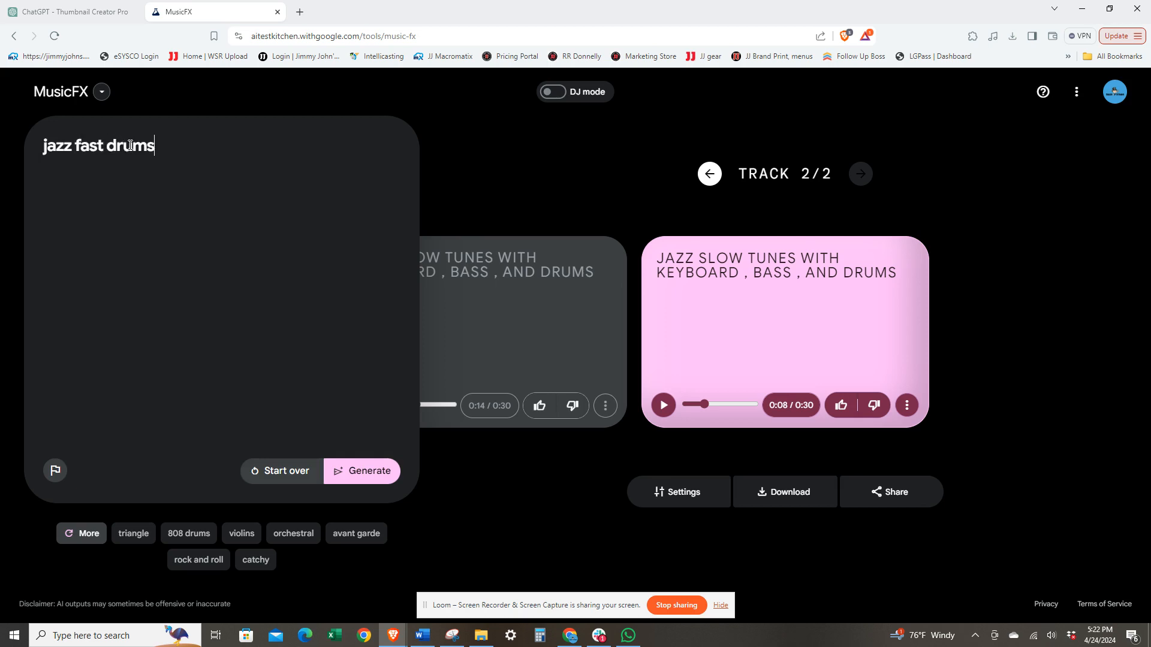
type("bass")
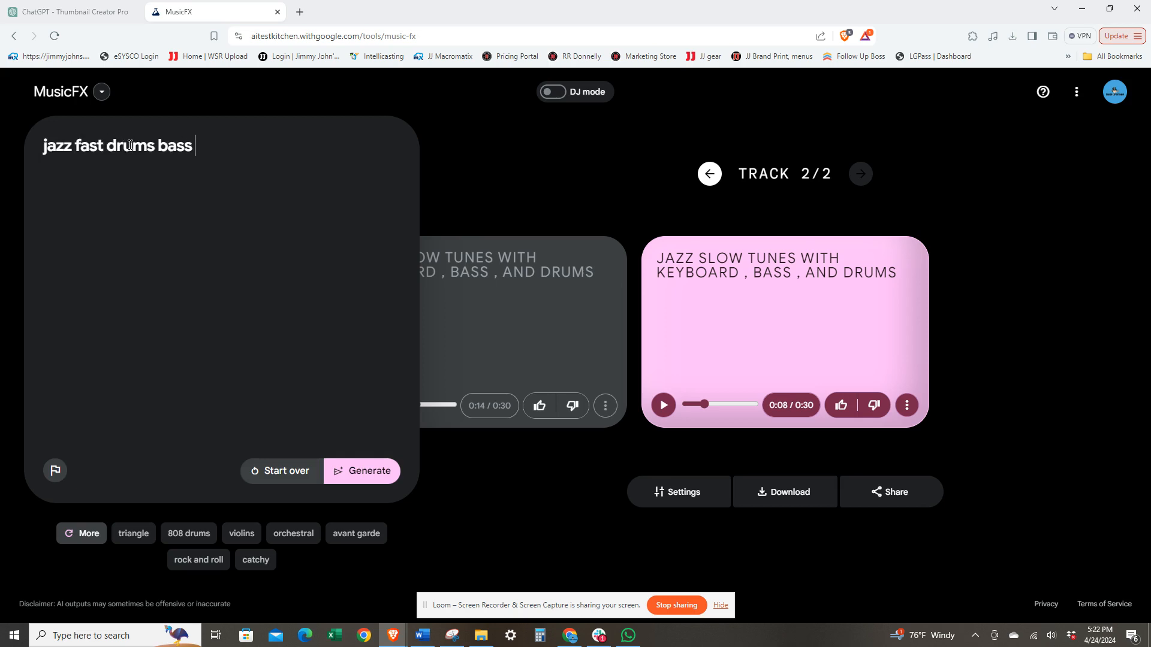
type("keybo")
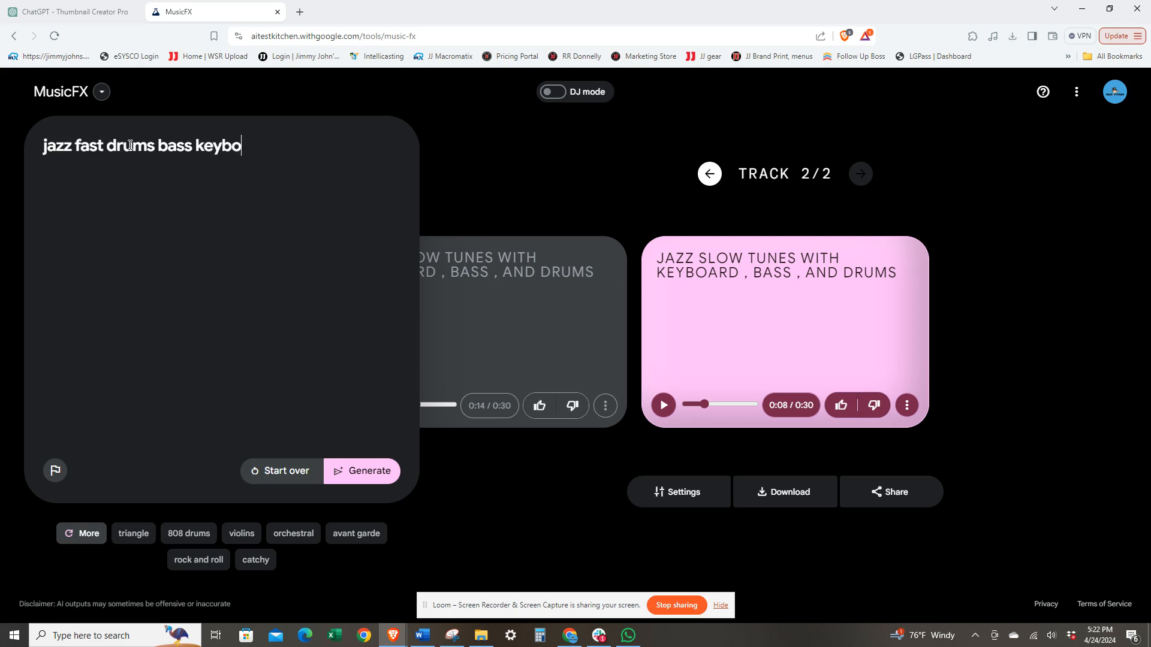
left_click(361, 469)
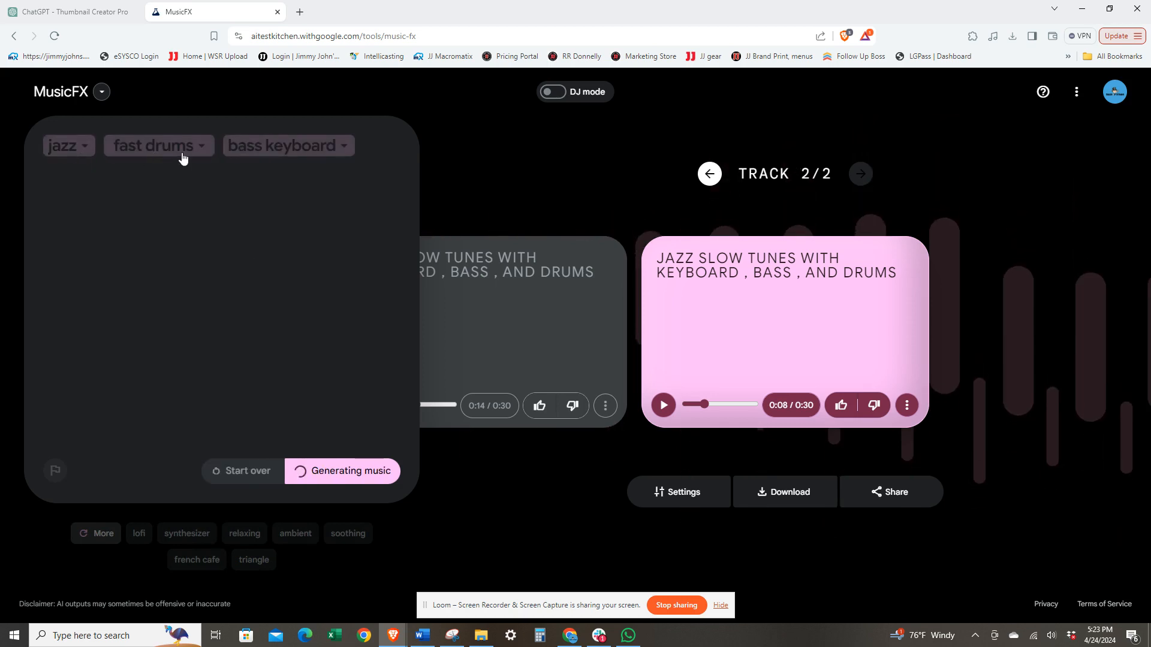
Rework the chips to rock, fast drums, electric guitar and cow bell, and generate rock tracks.
left_click(156, 145)
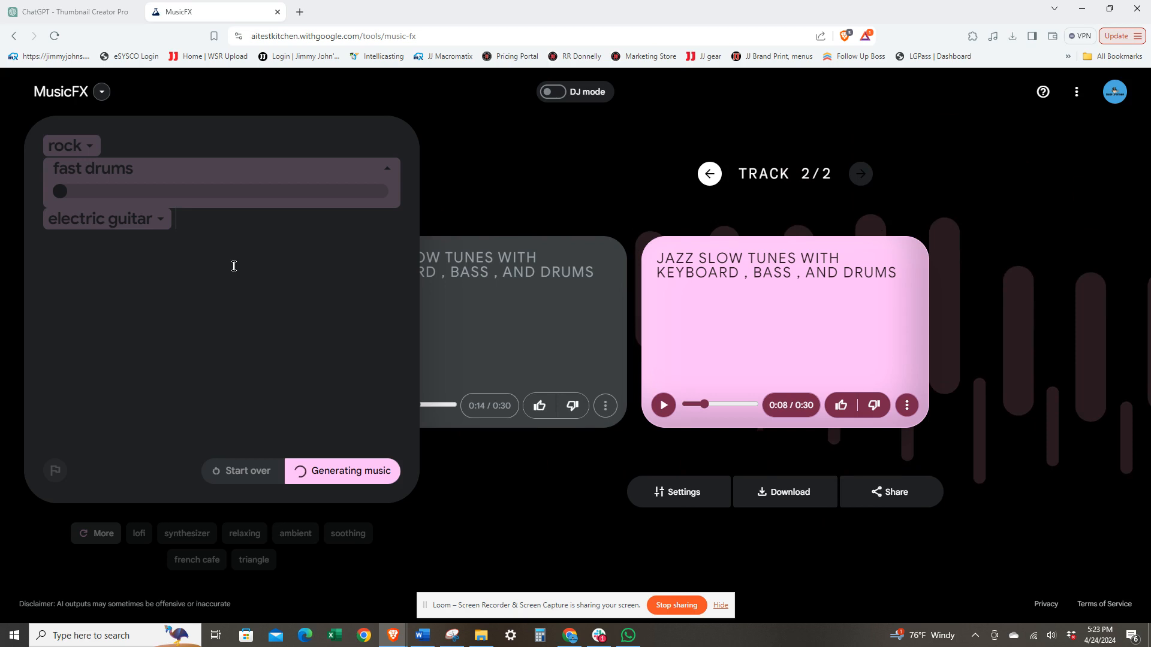
type("cow bell")
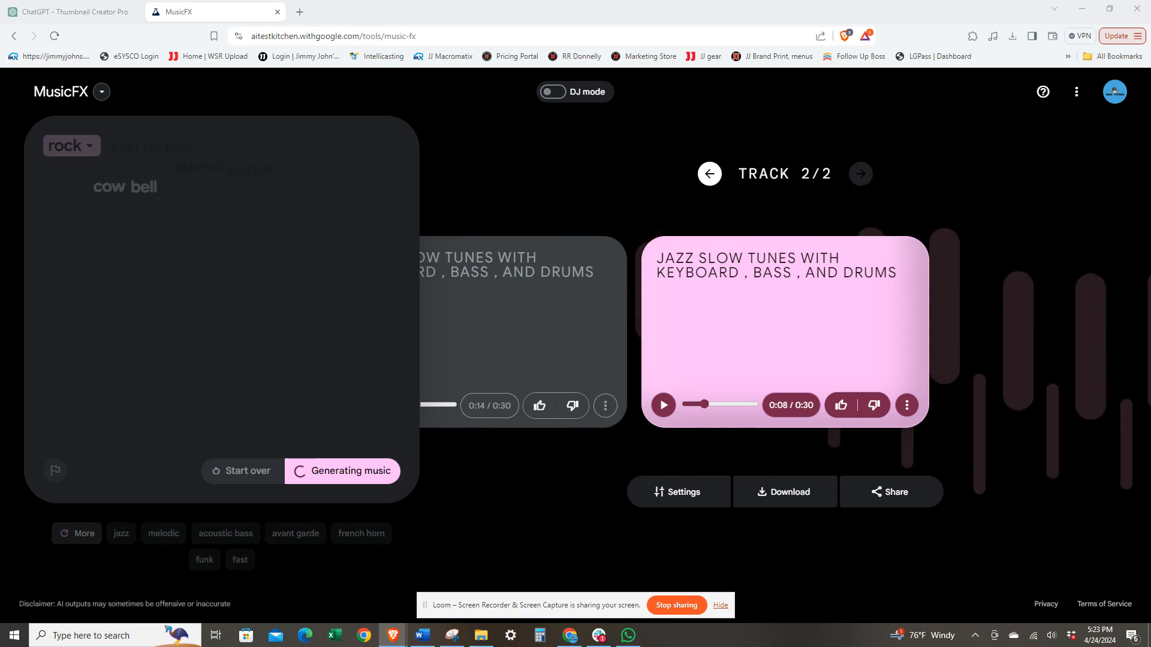
left_click(361, 470)
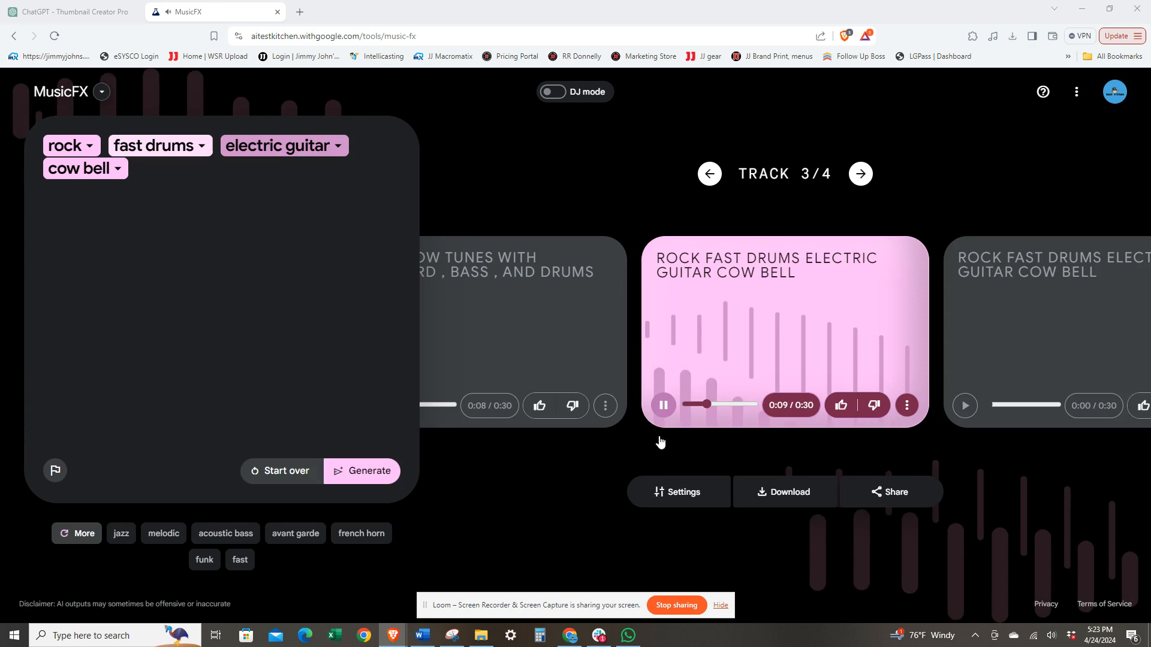
Turn on looping in the generation settings and listen to the newest cow bell track.
left_click(678, 491)
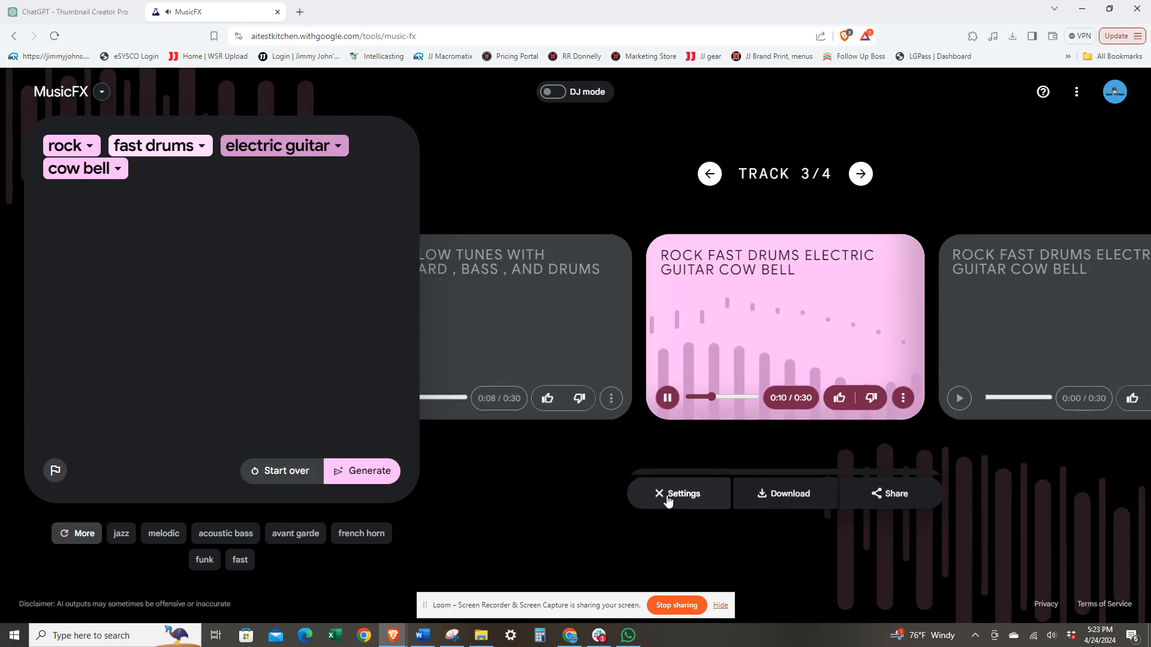
left_click(679, 493)
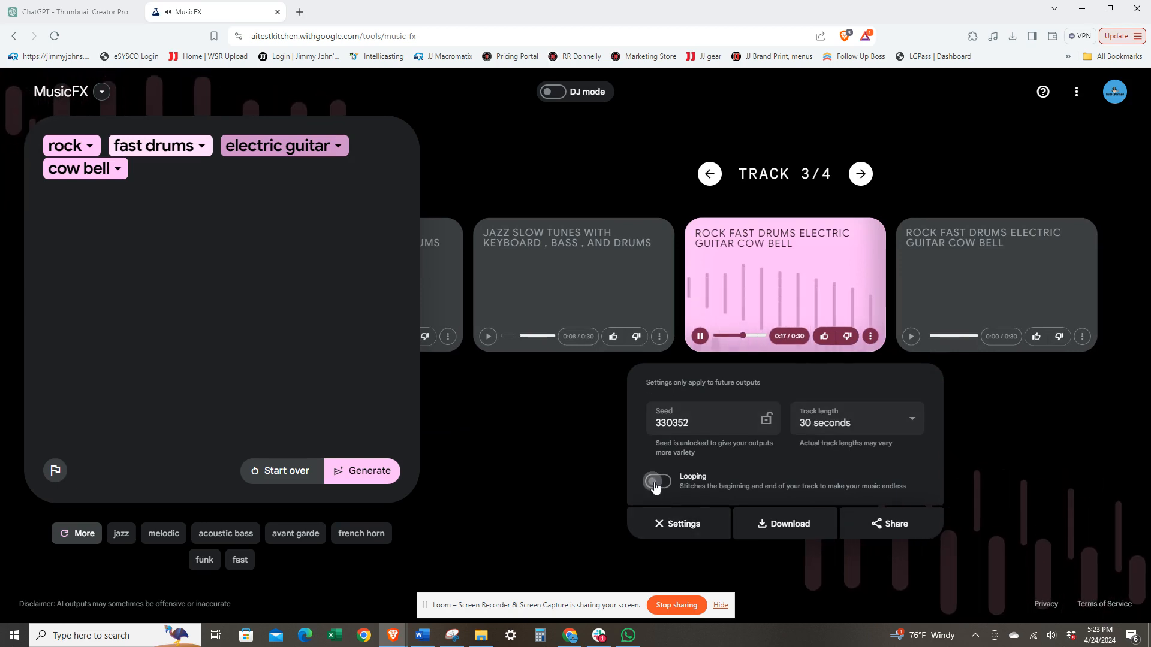
left_click(655, 482)
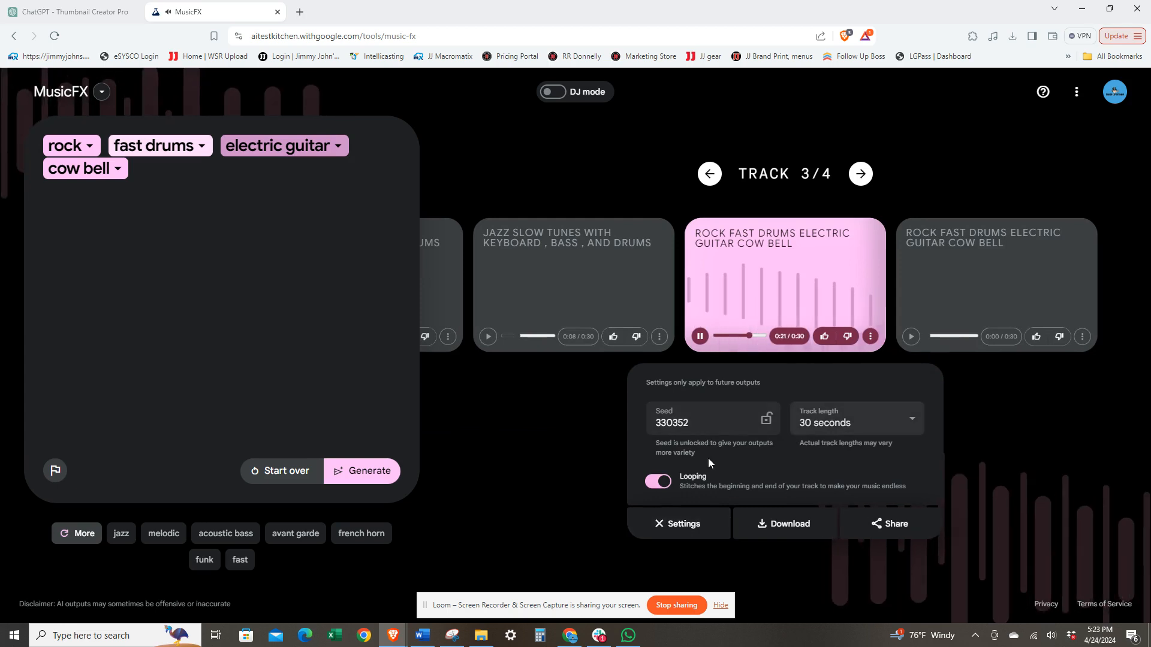
left_click(656, 482)
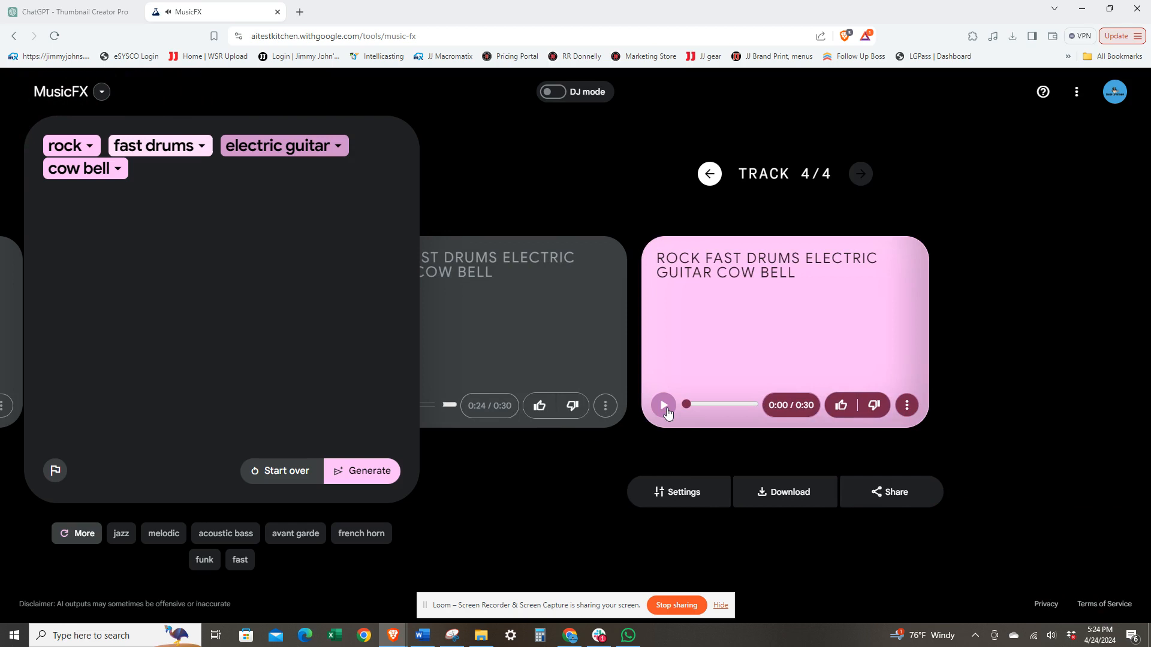
left_click(662, 404)
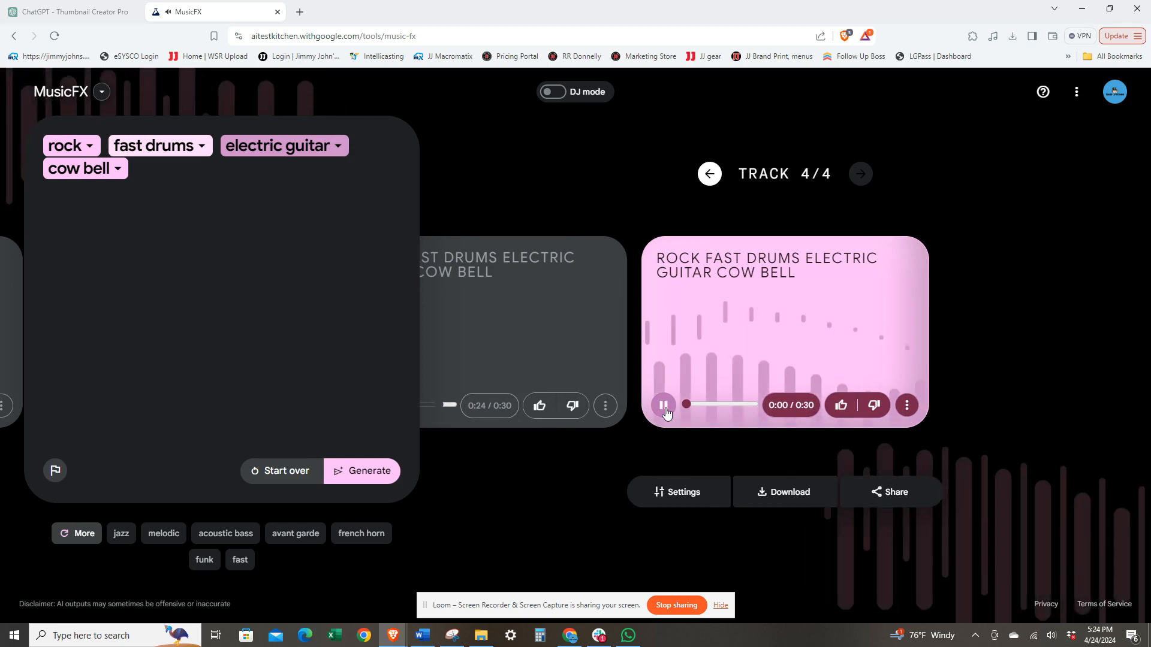
left_click(661, 404)
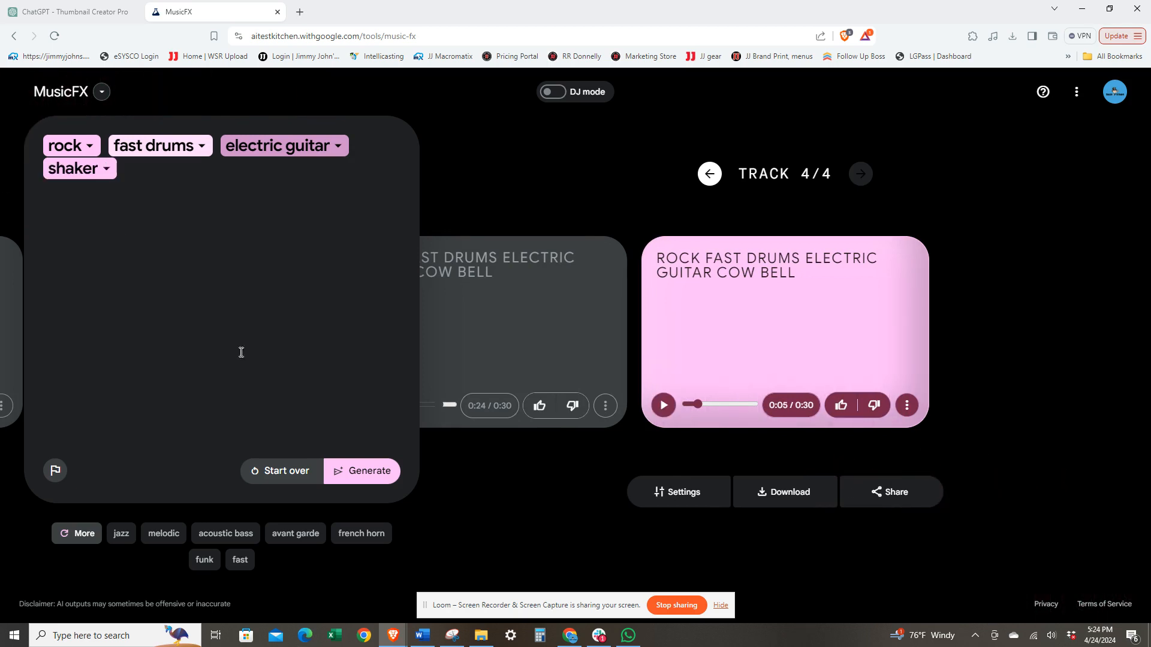
Generate tracks with shaker replacing cow bell and play both shaker tracks.
left_click(368, 470)
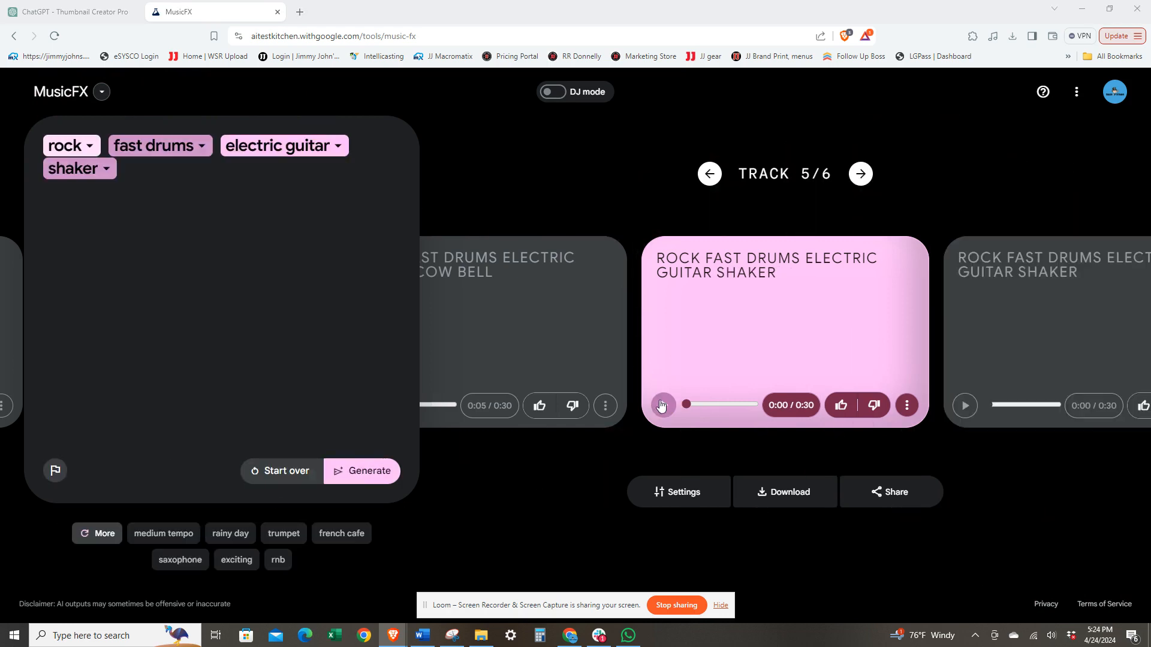
left_click(661, 405)
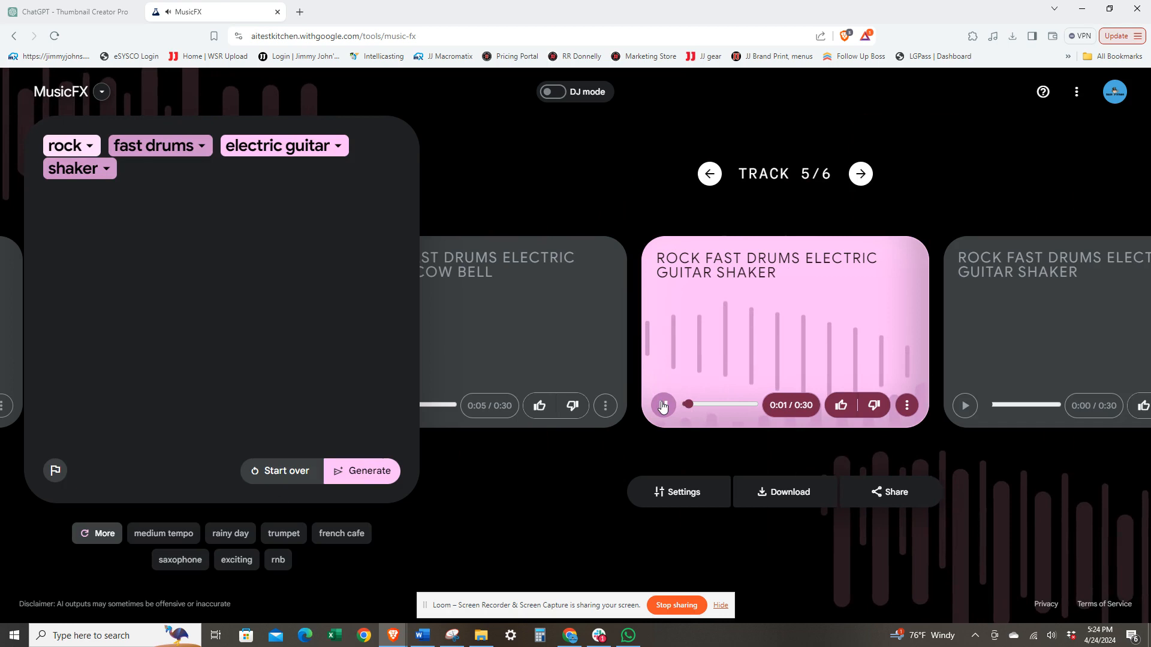
left_click(662, 404)
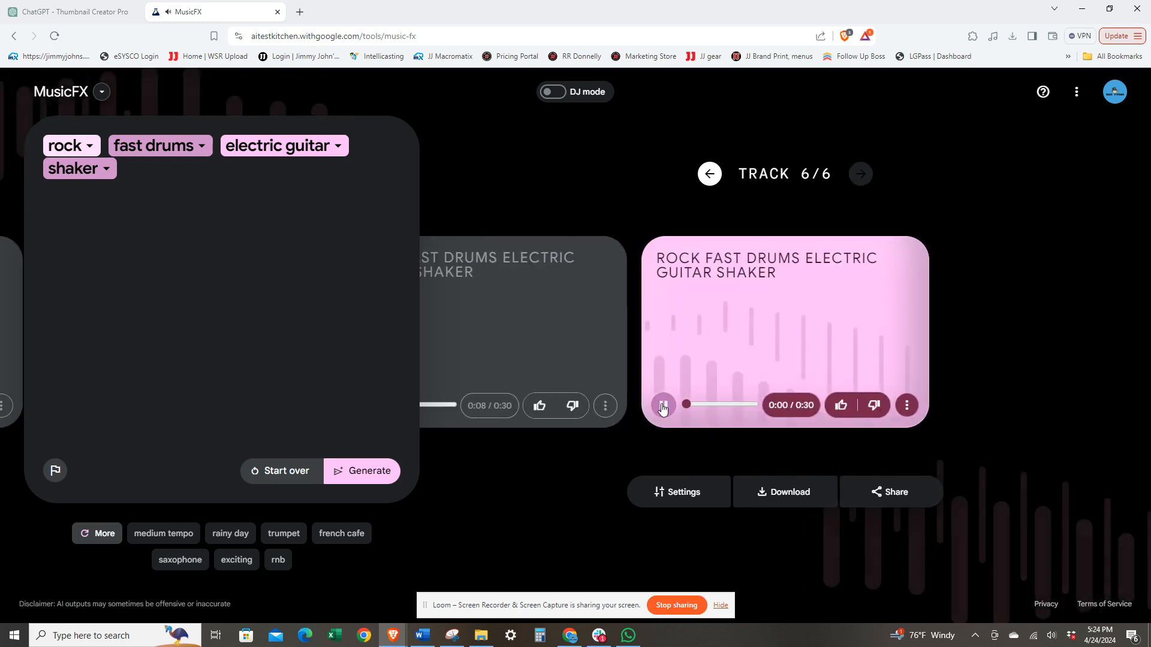
left_click(661, 404)
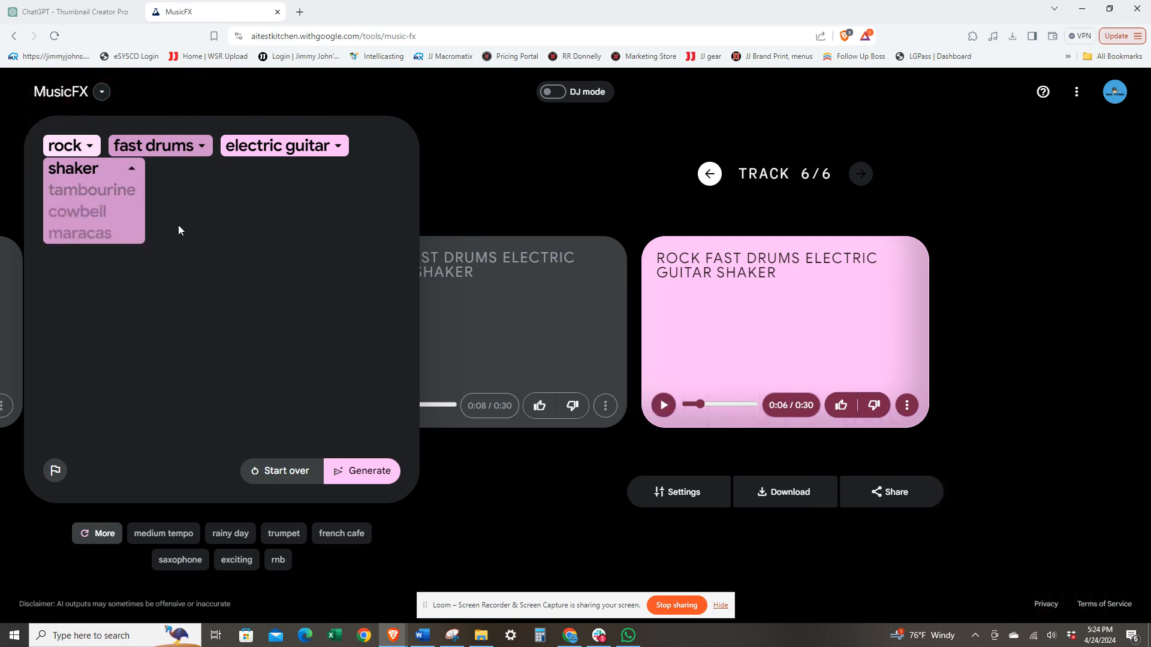
Replace shaker with bass guitar and organ, generate new rock tracks and briefly play the first.
left_click(72, 168)
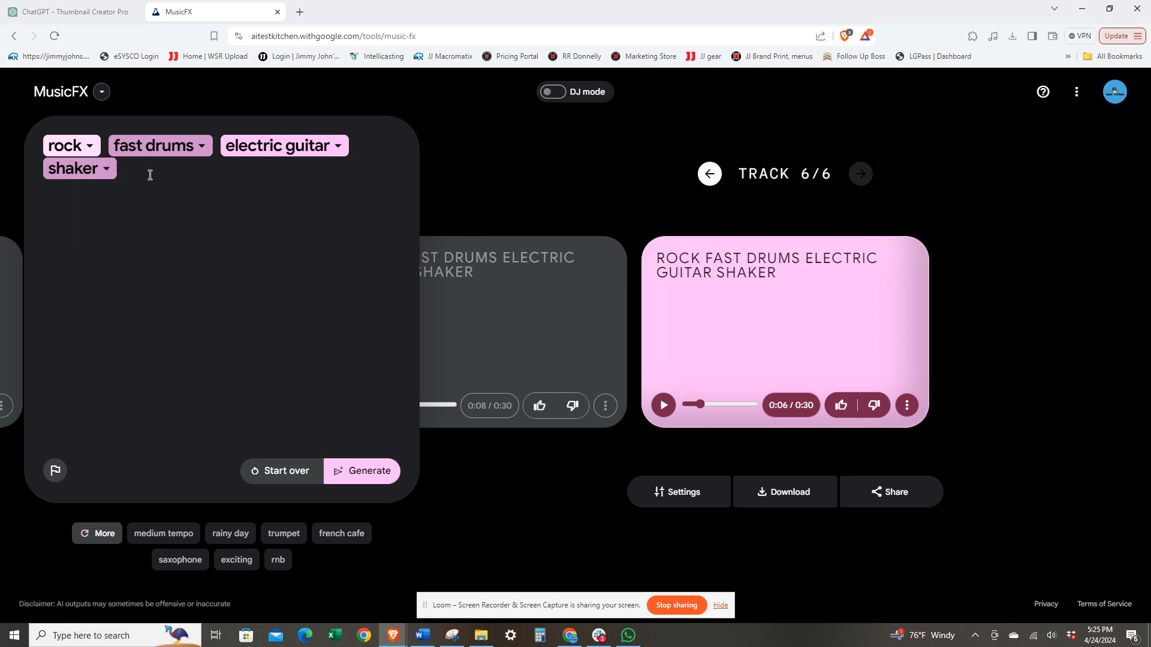
type("shak")
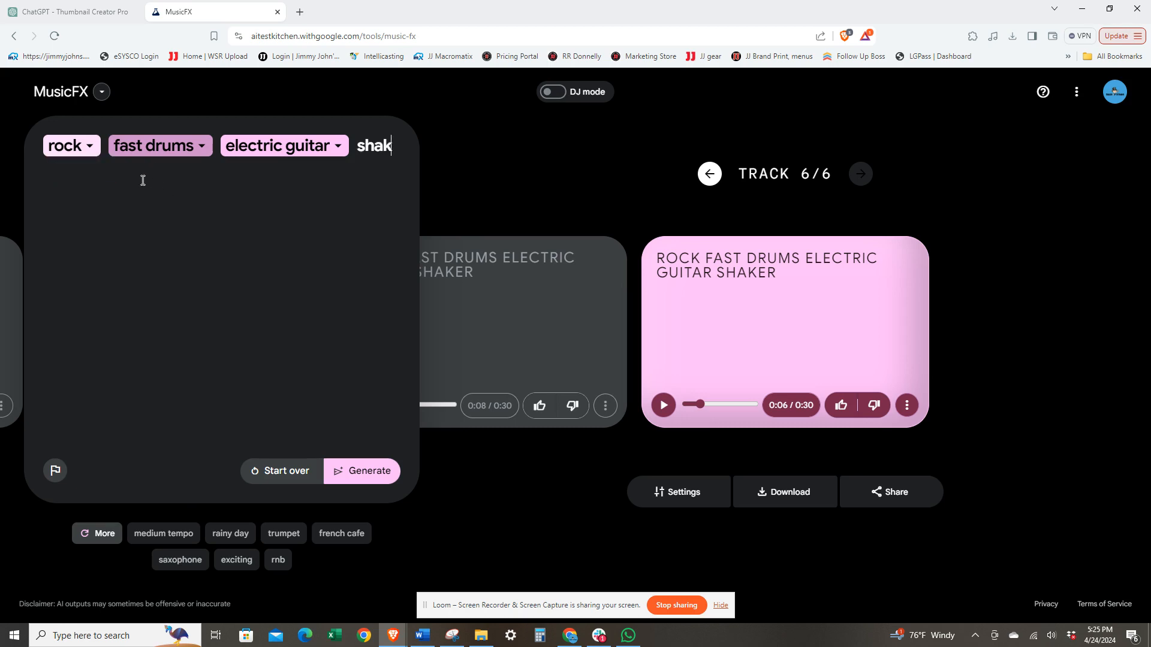
key("backspace")
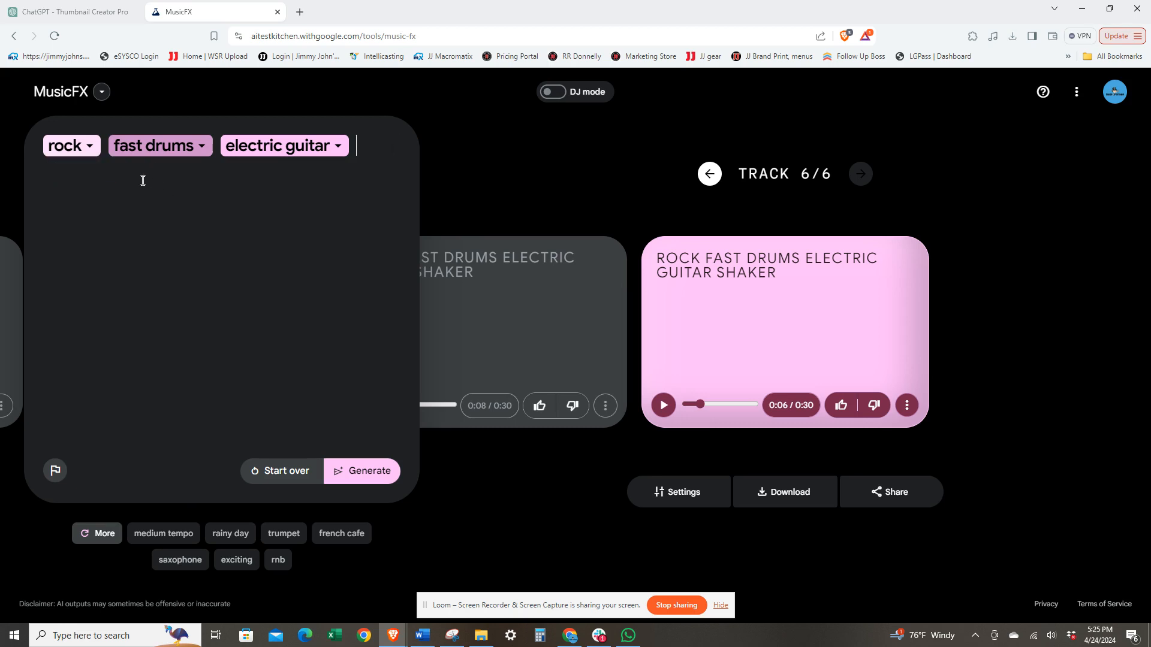
type("bass guitar")
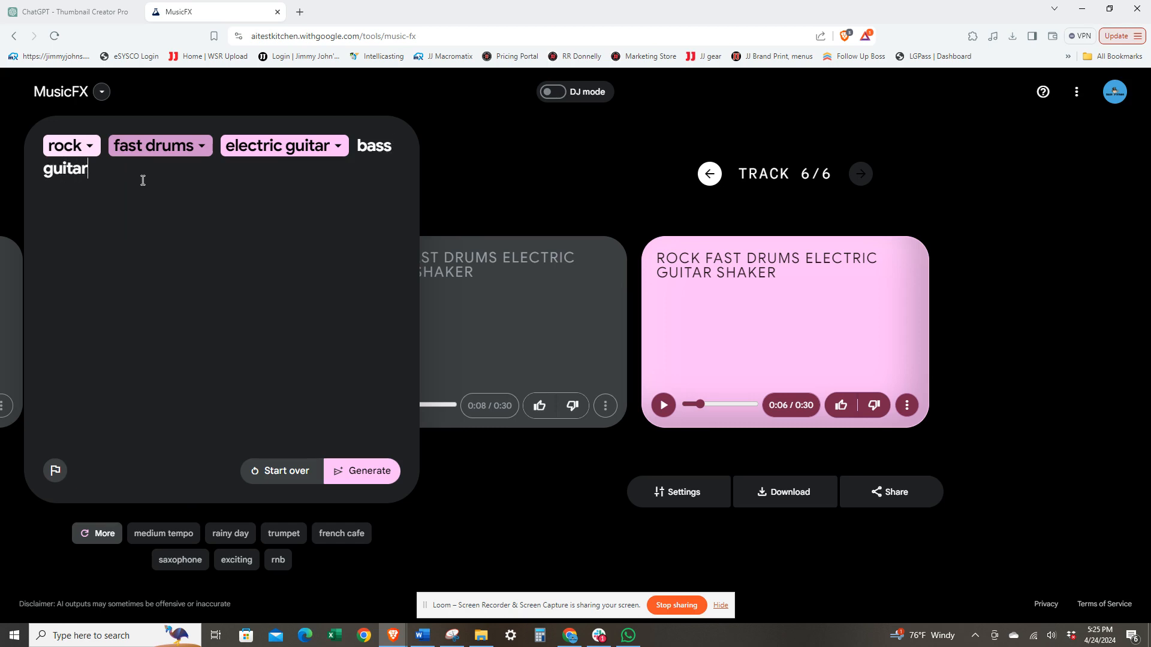
left_click(361, 470)
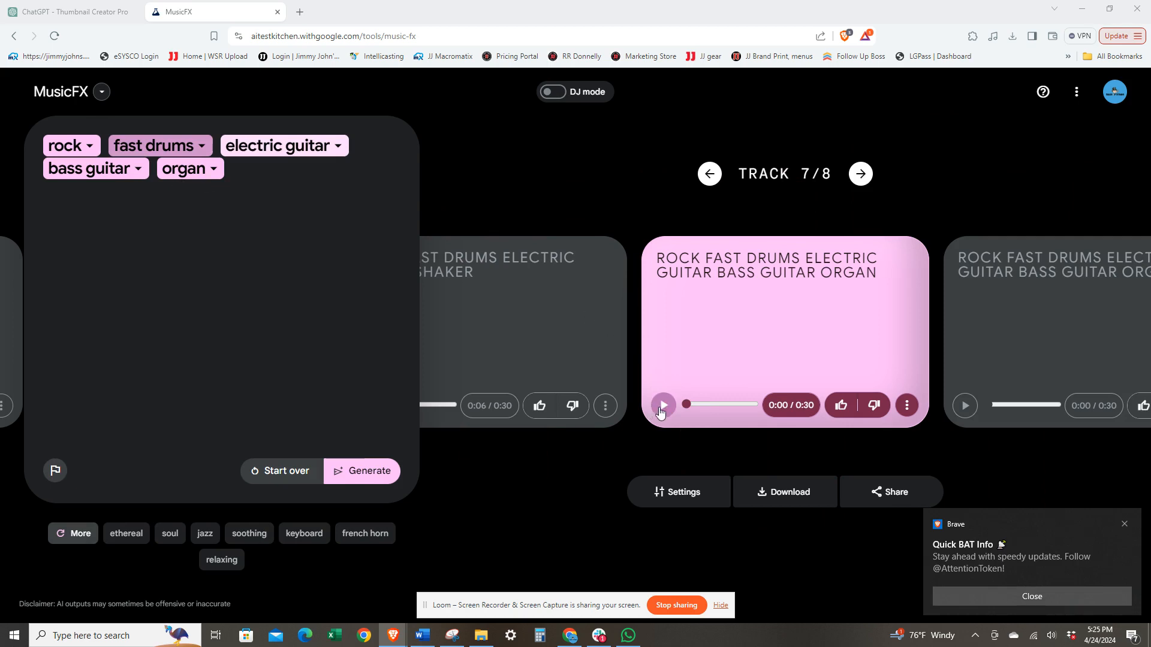
left_click(661, 404)
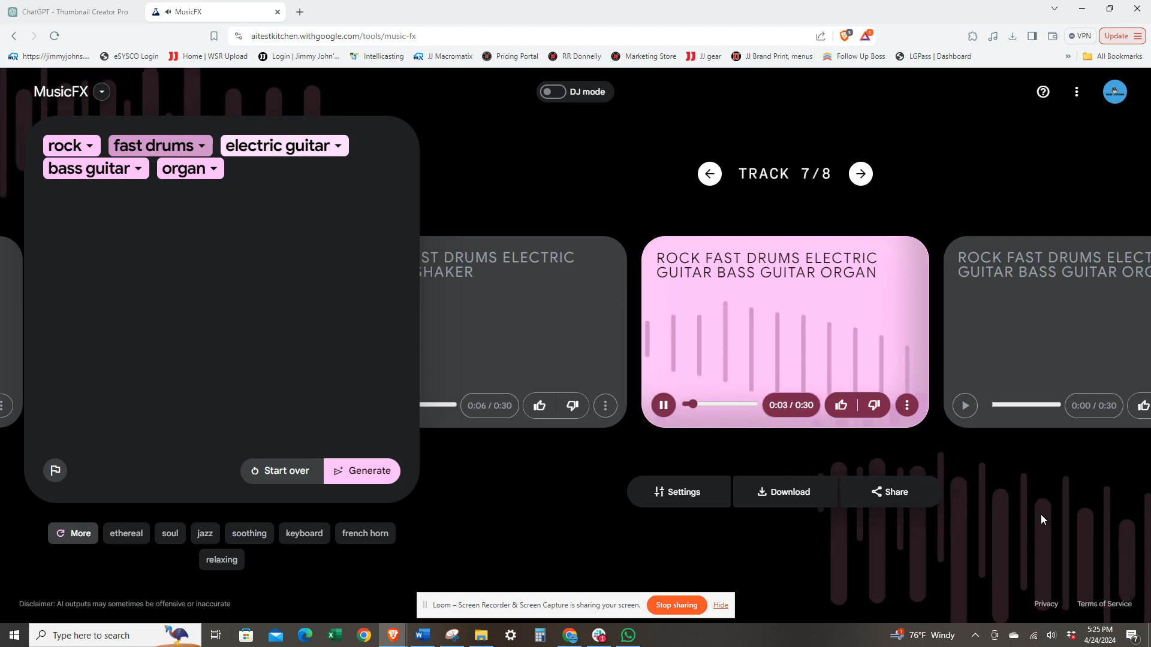
left_click(662, 405)
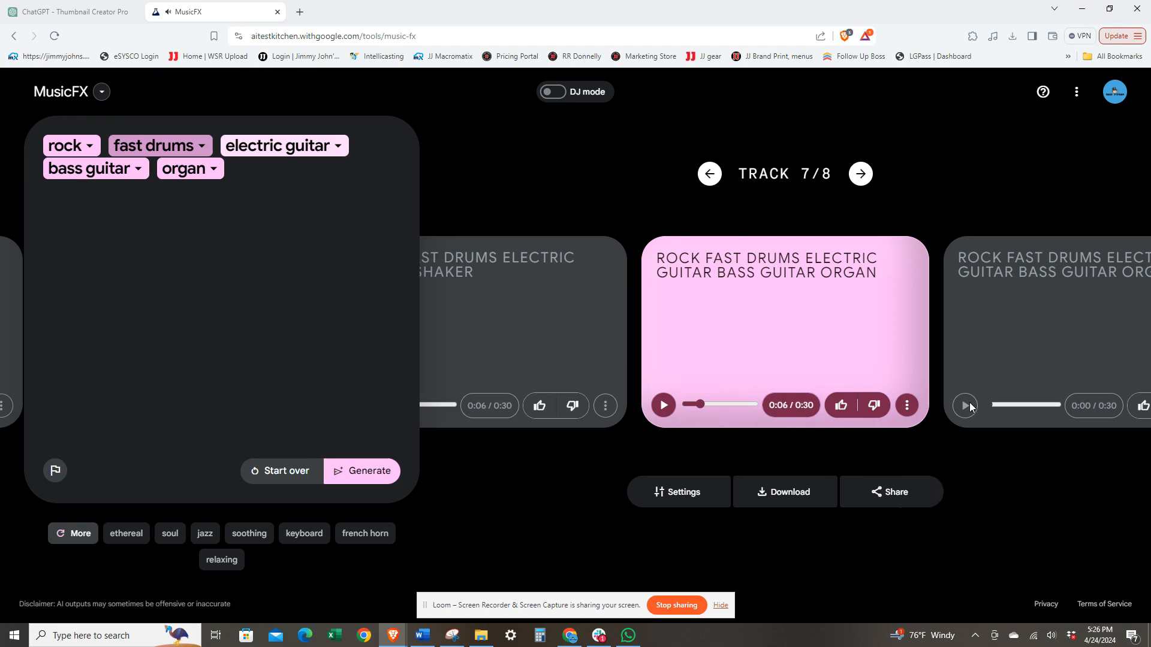
Listen briefly to the second organ track.
left_click(859, 174)
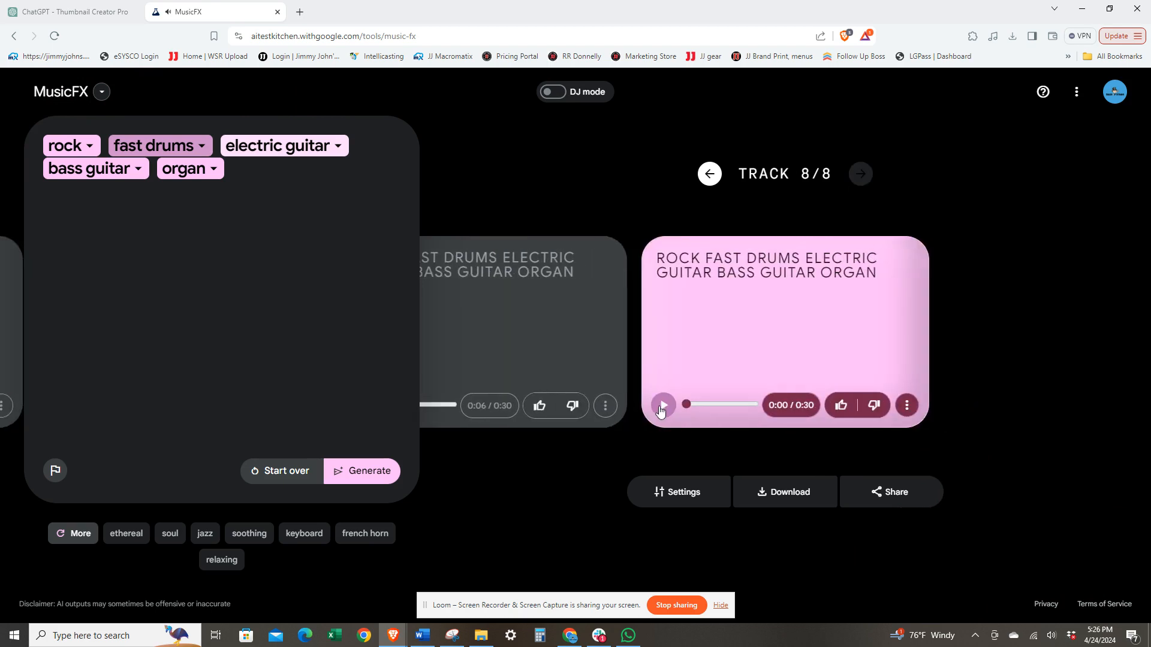
left_click(659, 405)
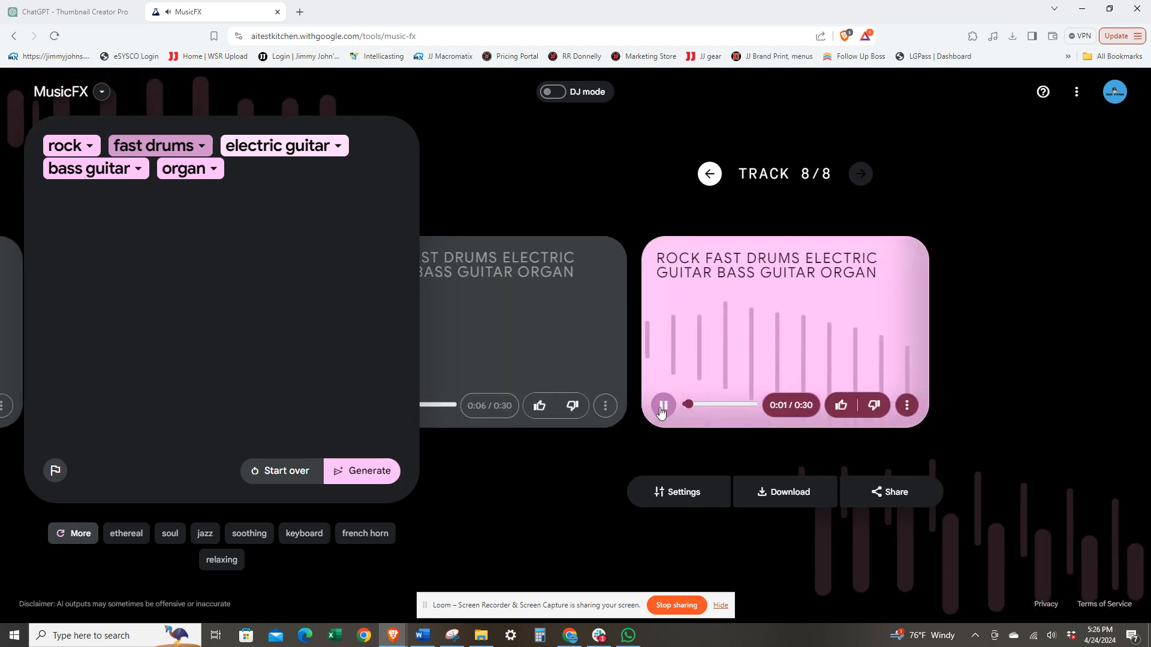
left_click(662, 404)
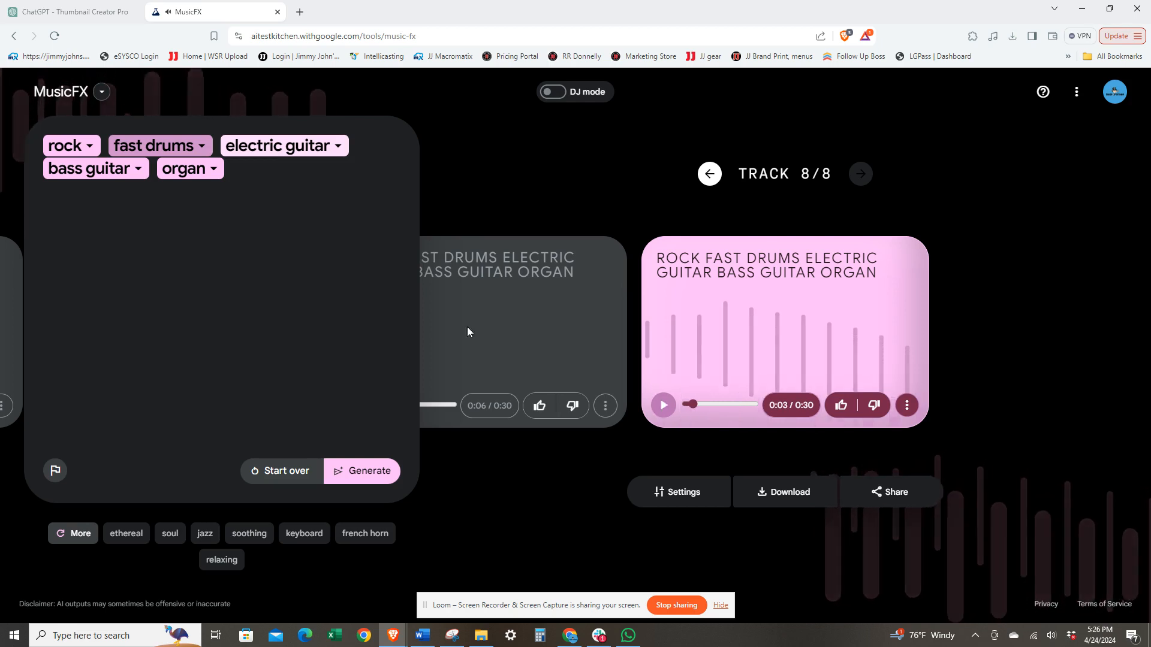
Edit the fast drums chip to slow drums, generate, and play tracks 9 and 10.
left_click(160, 146)
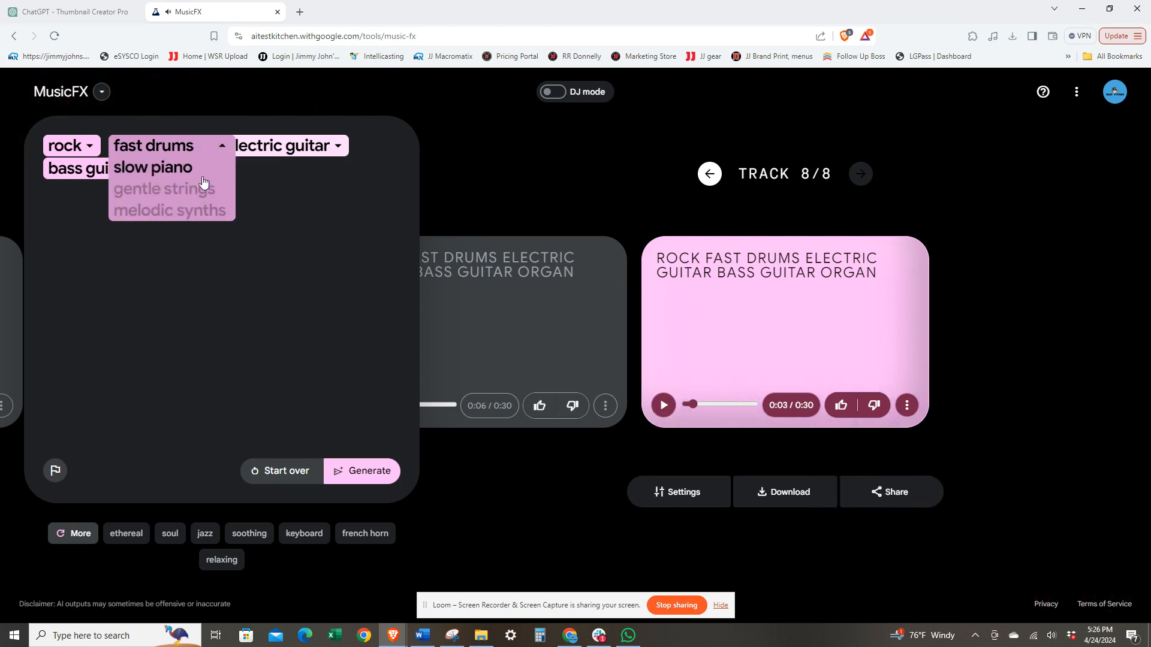
left_click(155, 145)
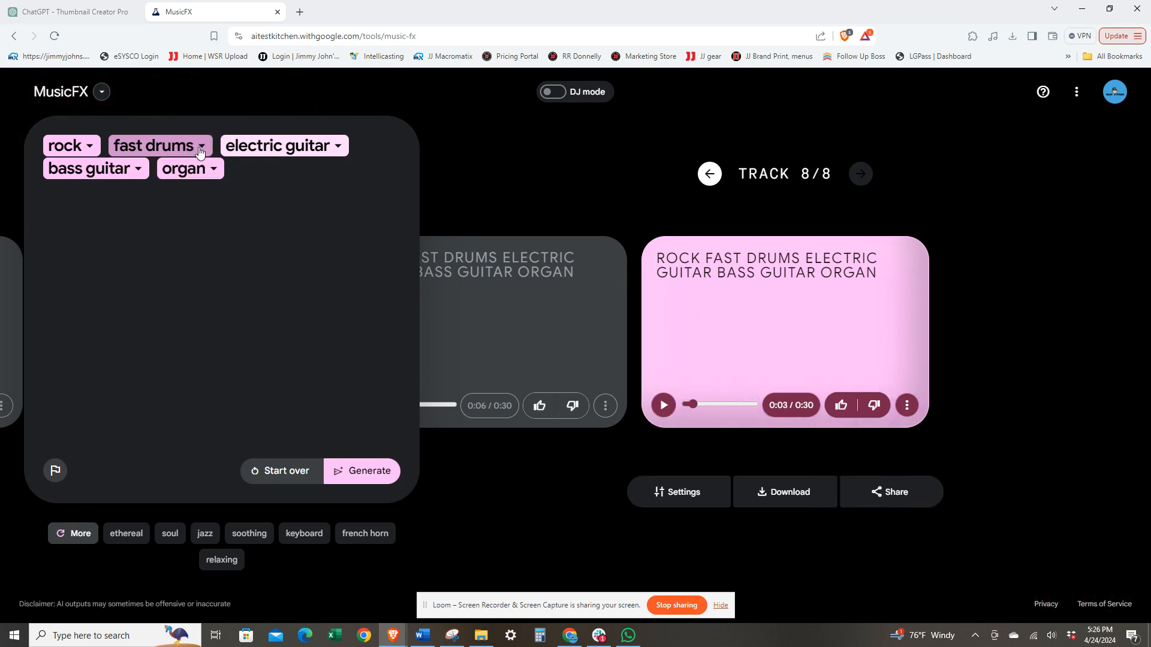
left_click(153, 145)
type("low")
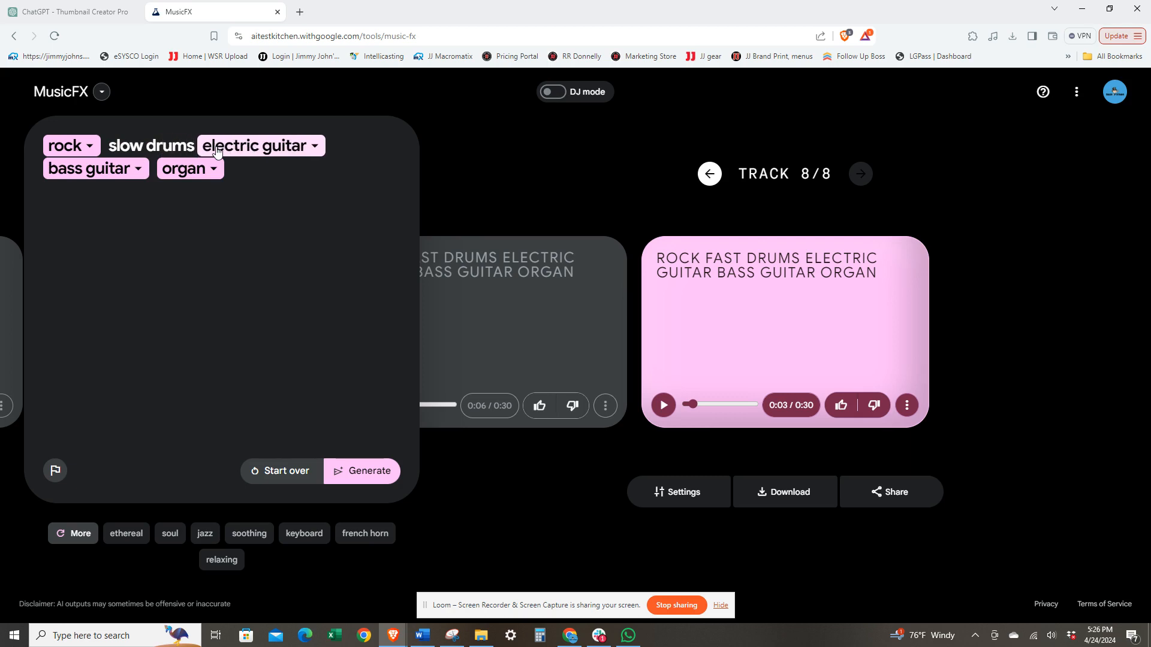
left_click(361, 470)
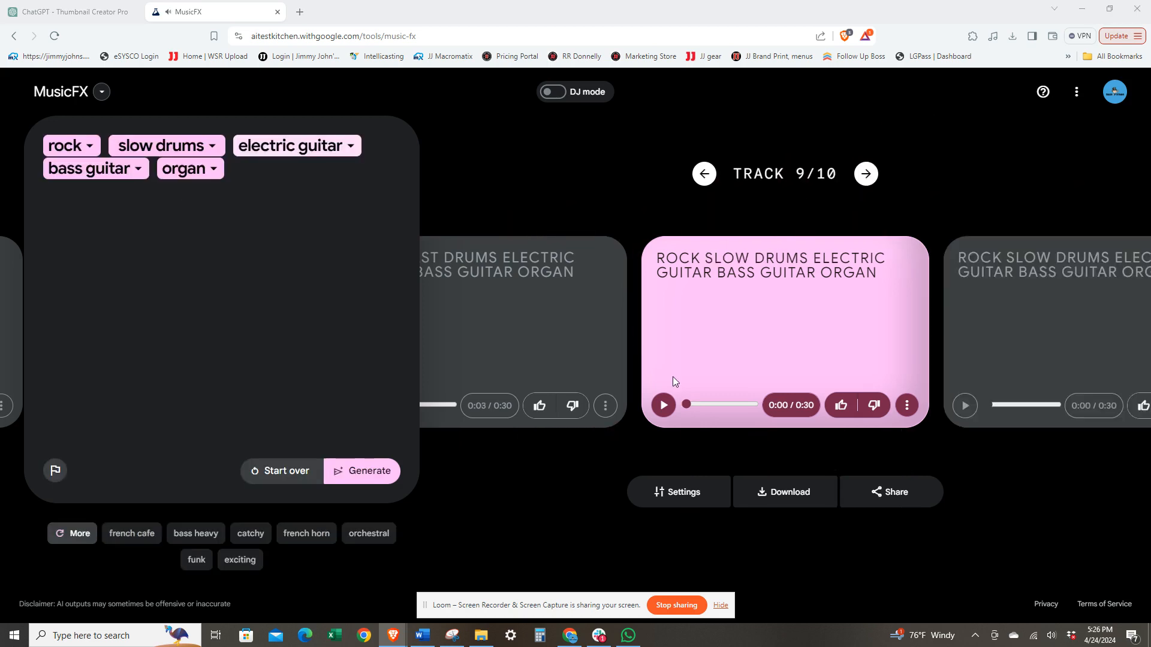
left_click(662, 404)
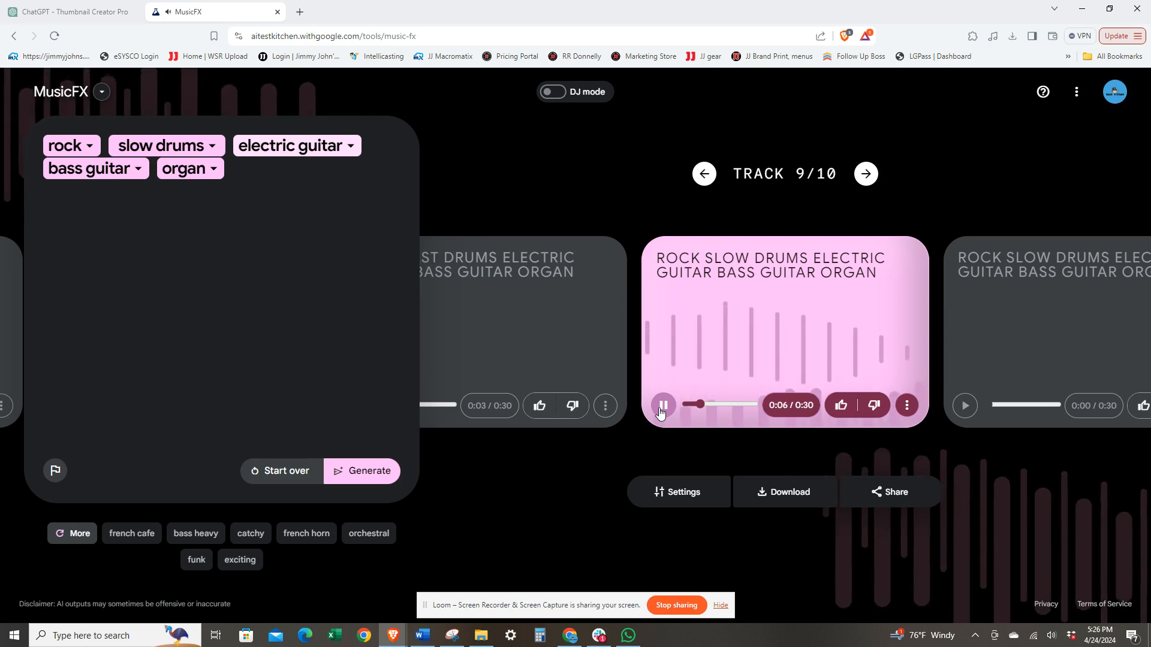
left_click(662, 404)
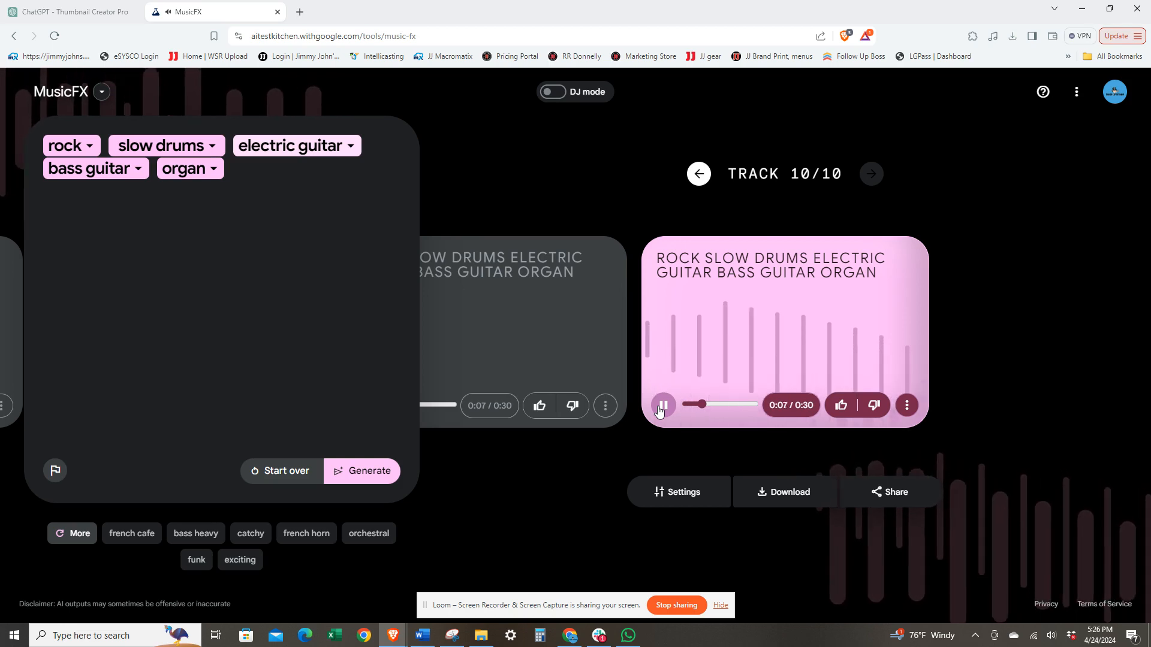
Add the funk suggestion to the rock prompt, generate, and play the second funk track.
left_click(662, 406)
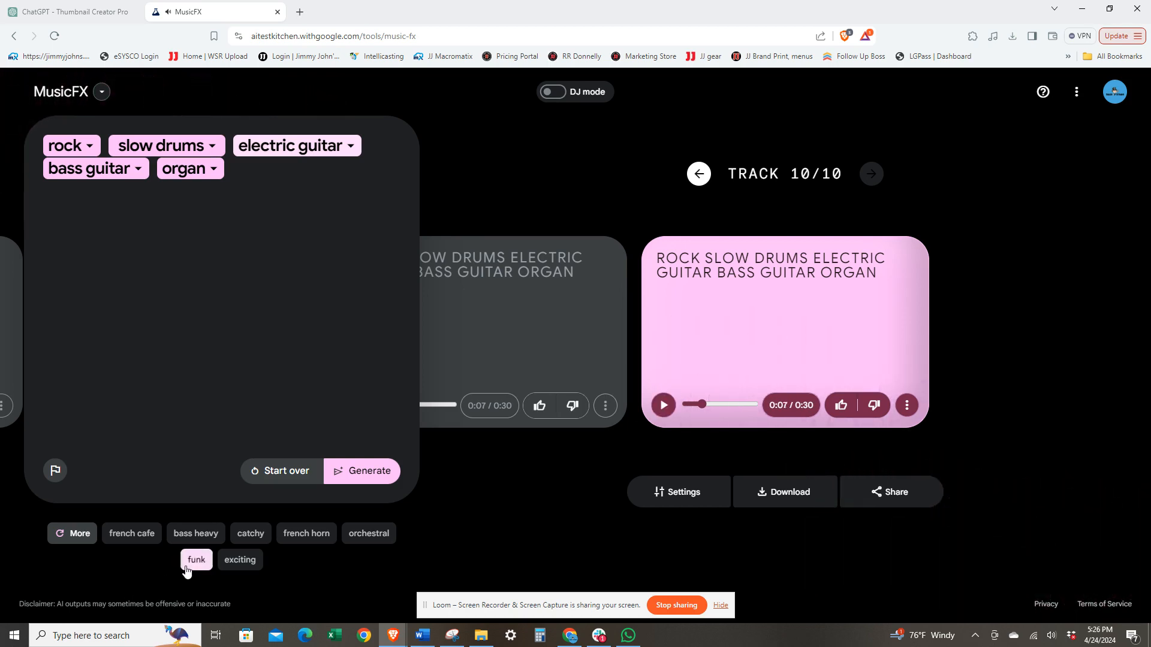
left_click(195, 560)
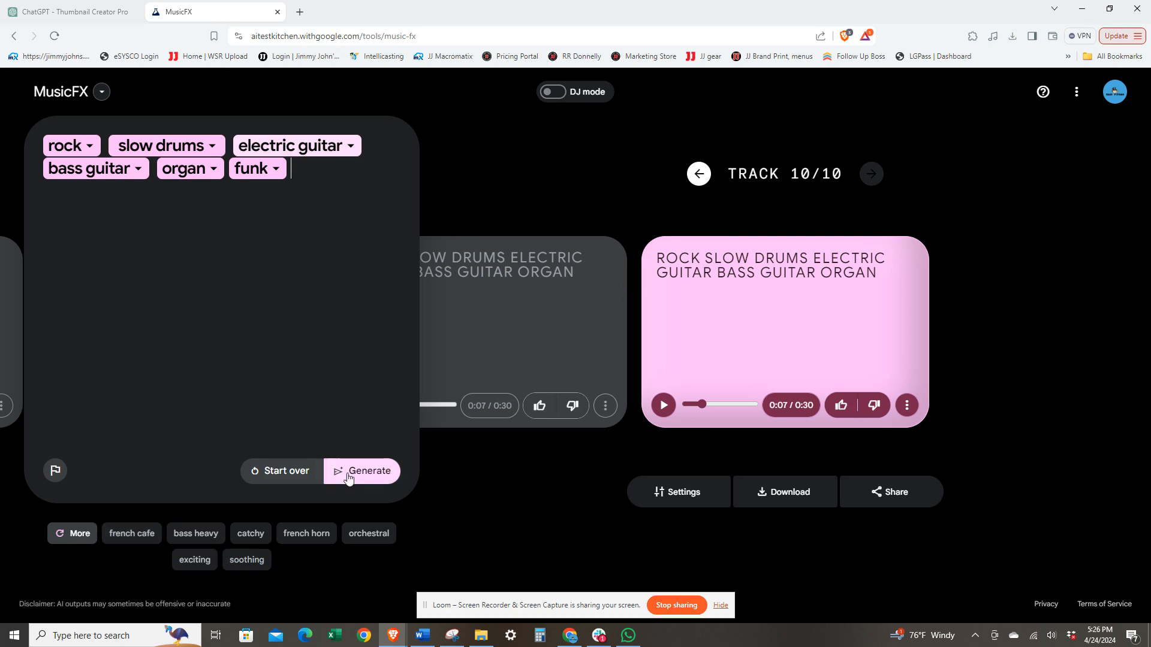
left_click(360, 470)
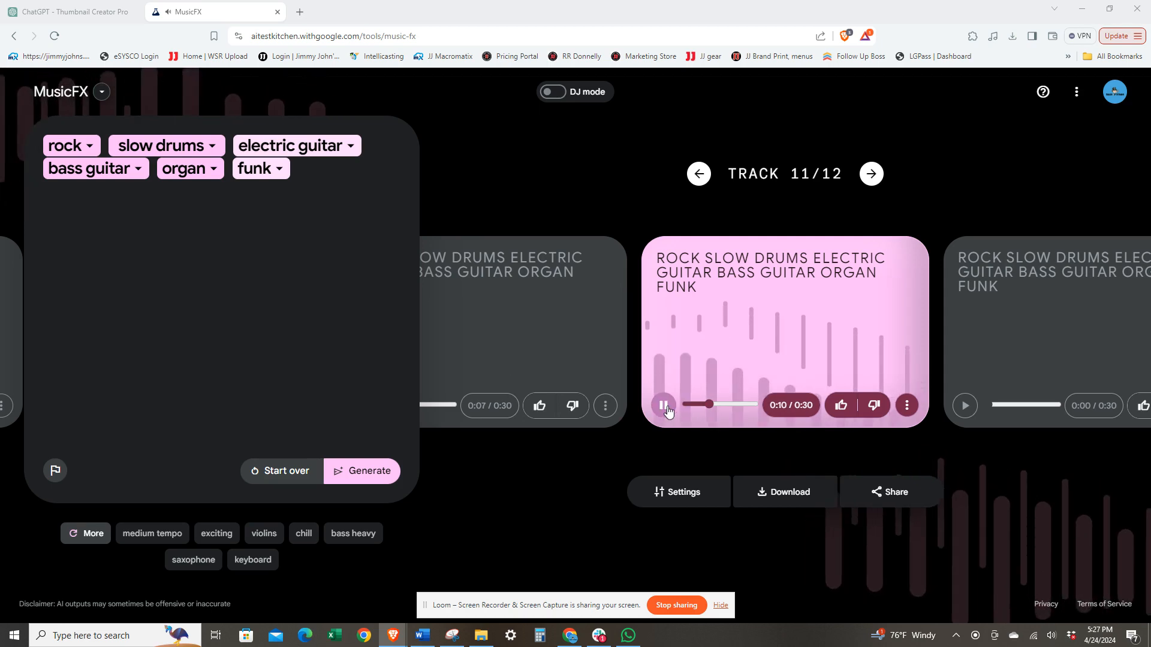
left_click(870, 173)
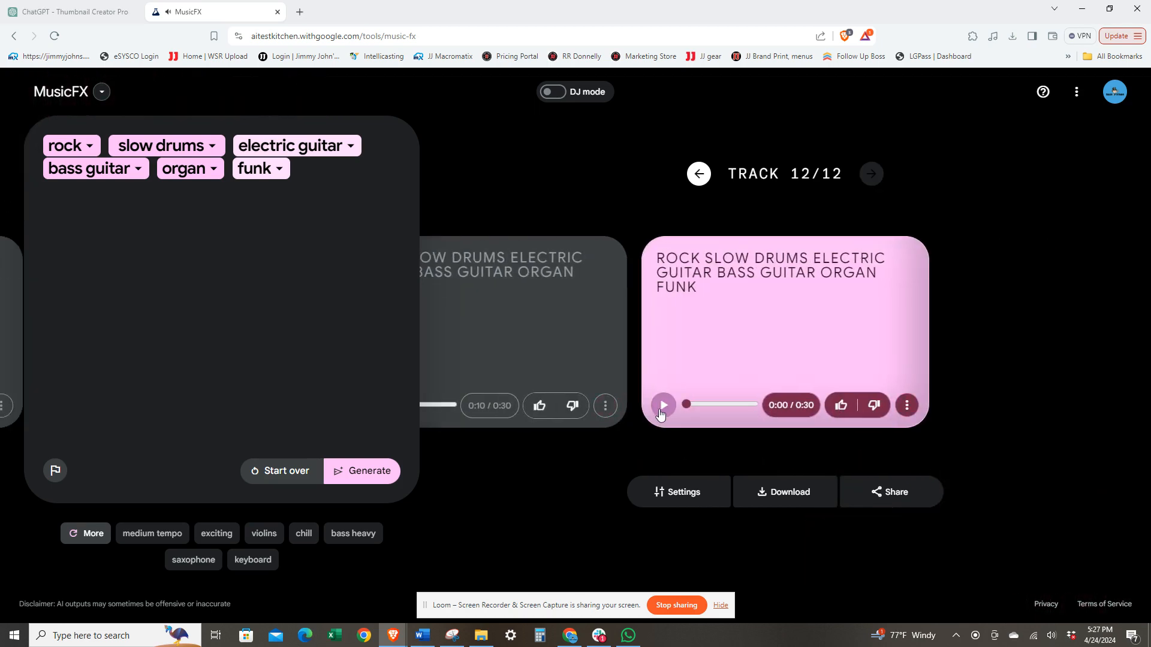
left_click(662, 405)
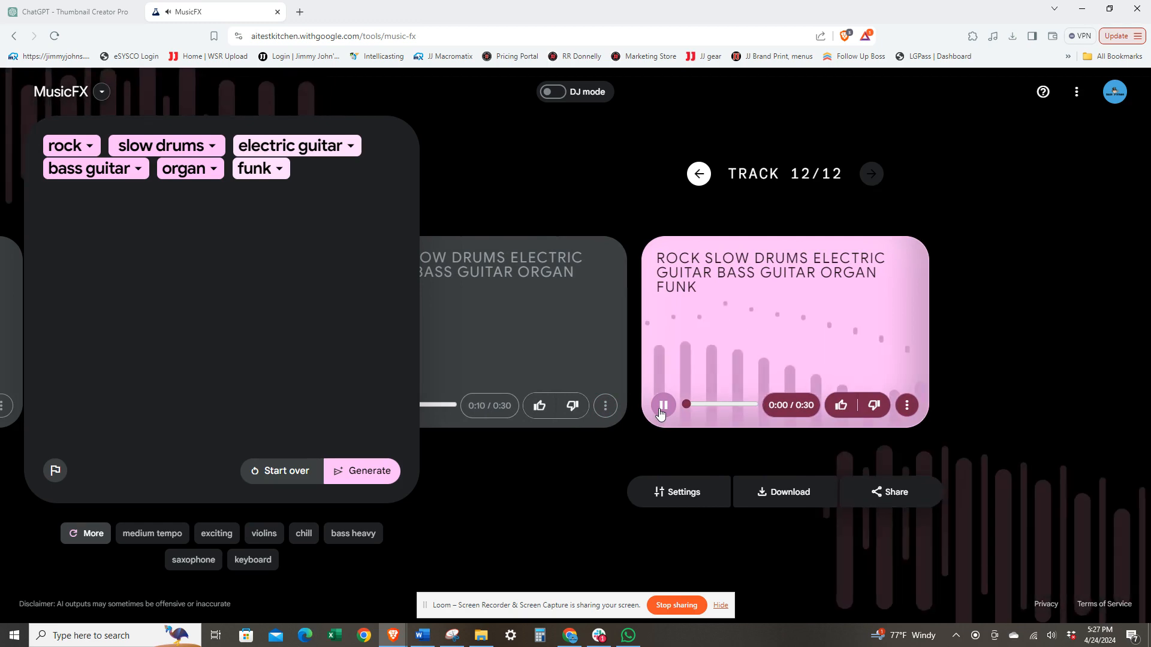
left_click(661, 404)
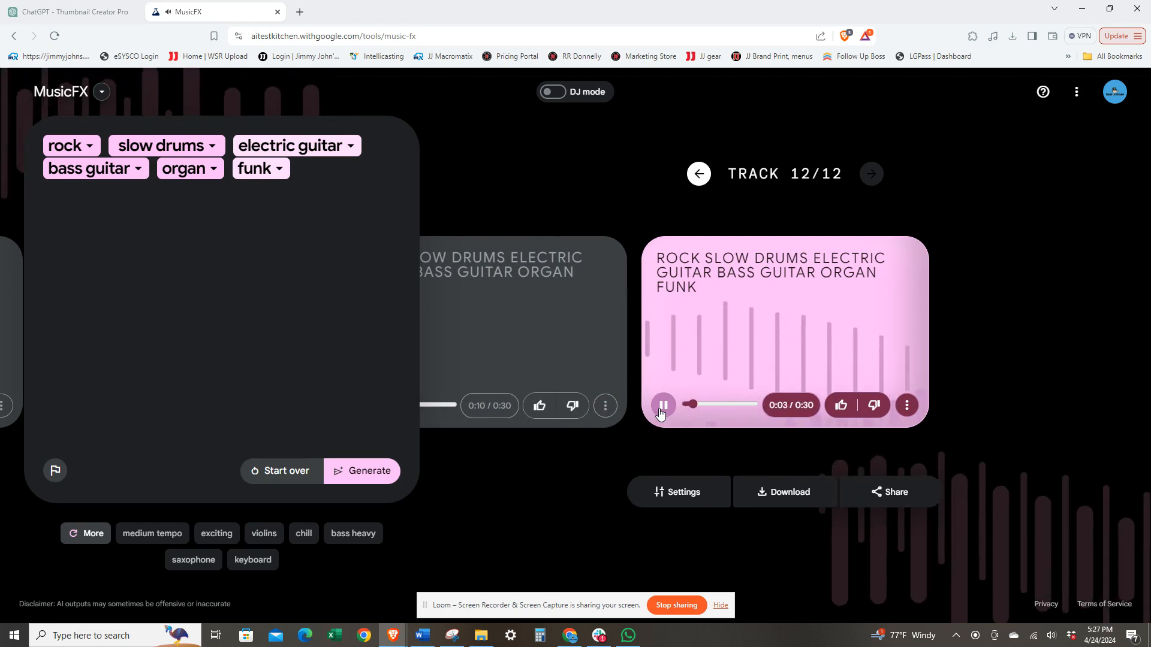